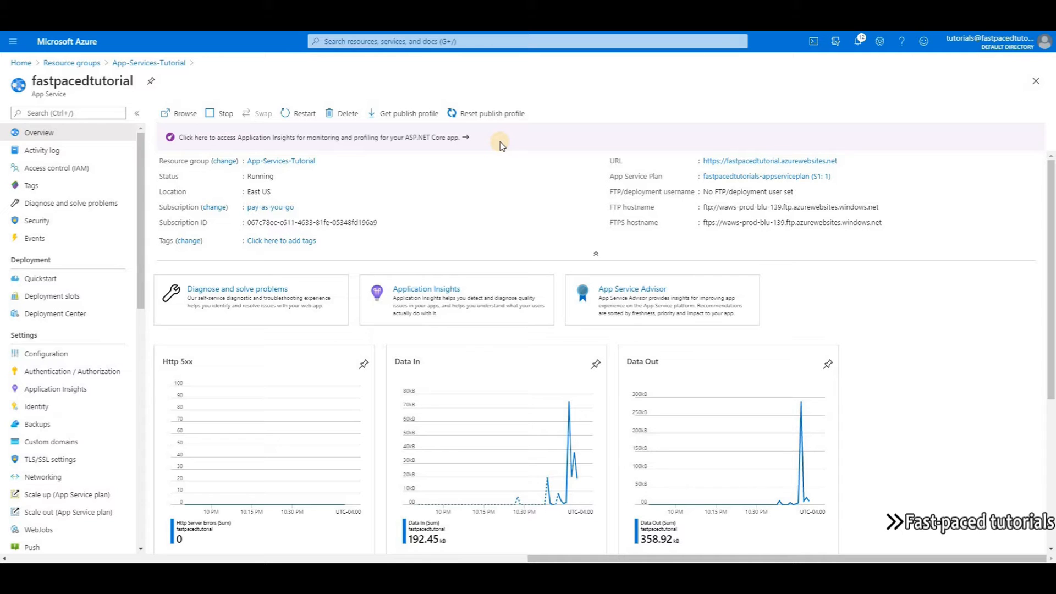
Show the fastpacedtutorial app's WebJobs page listing the running ApplicationInsightsProfiler3 job.
{"action": "scroll", "scroll_direction": "down", "scroll_amount": 3}
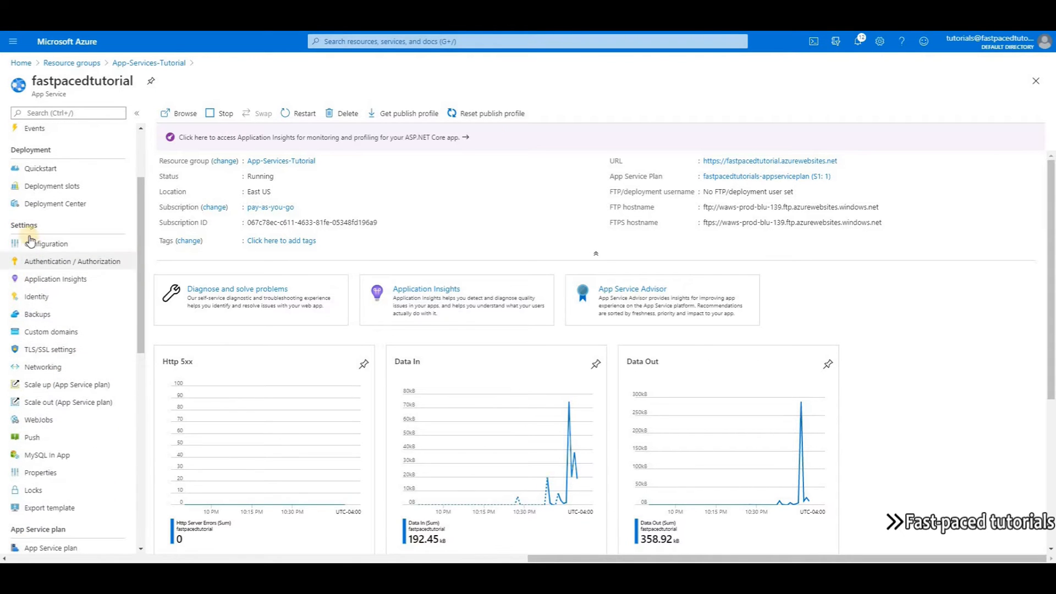
{"action": "left_click", "coordinate": [39, 420]}
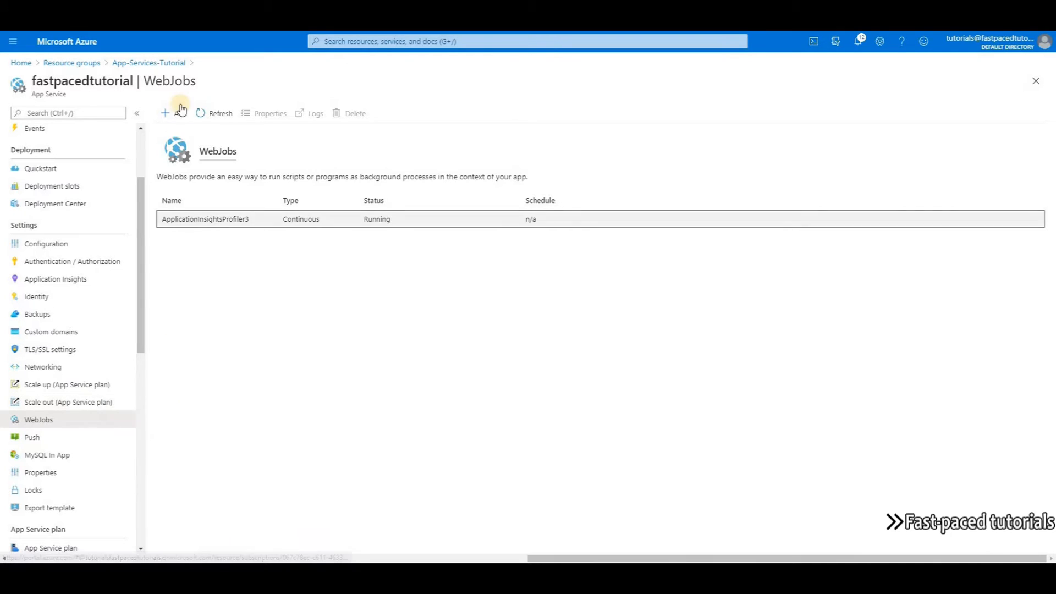
Begin a new WebJob and name it 'test-web...' in the Add WebJob form.
{"action": "left_click", "coordinate": [165, 113]}
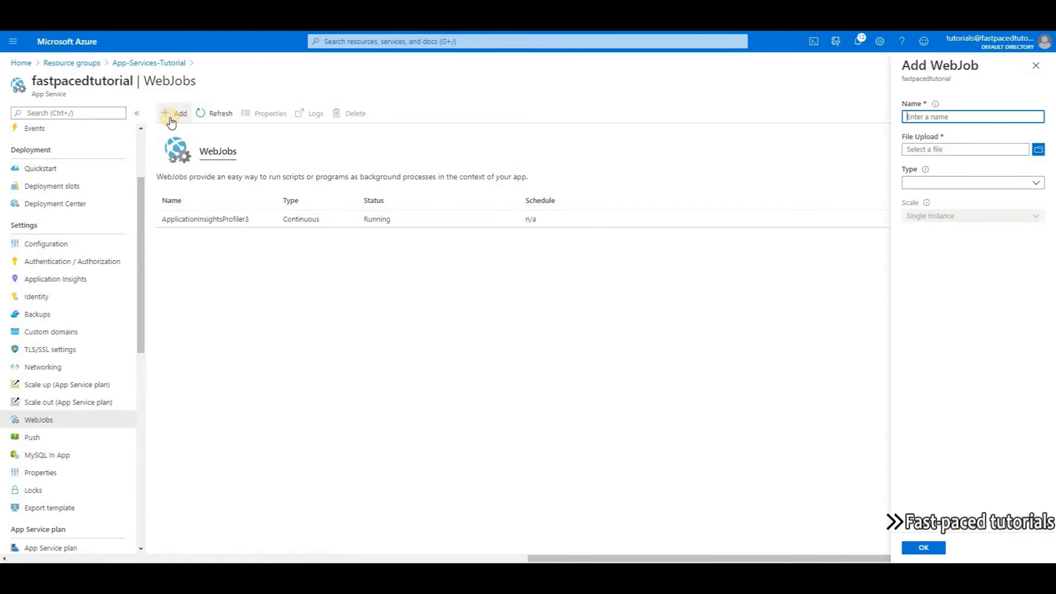
{"action": "left_click", "coordinate": [972, 182]}
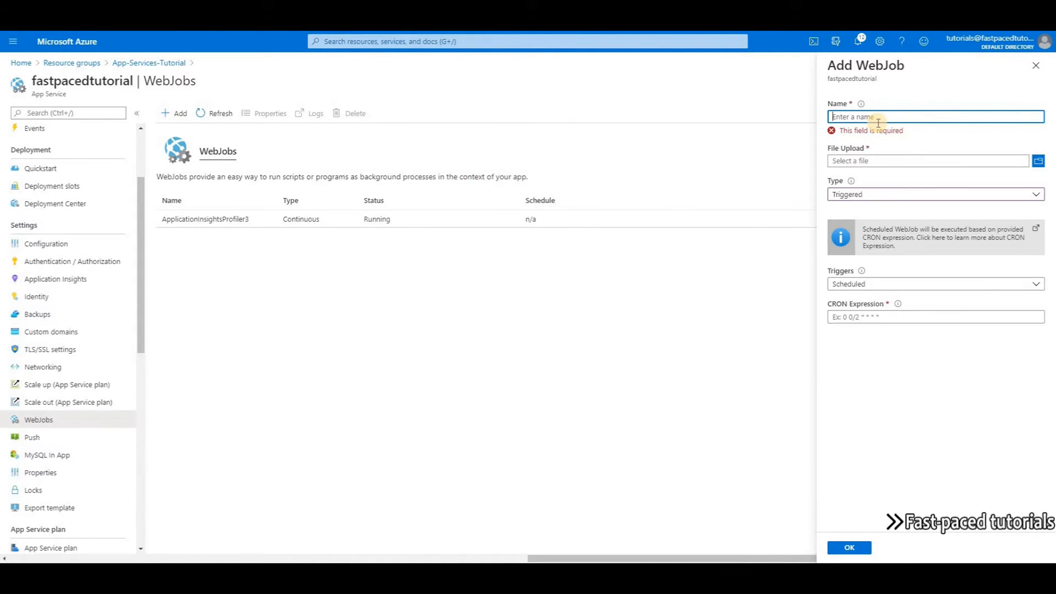
{"action": "type", "text": "test-web"}
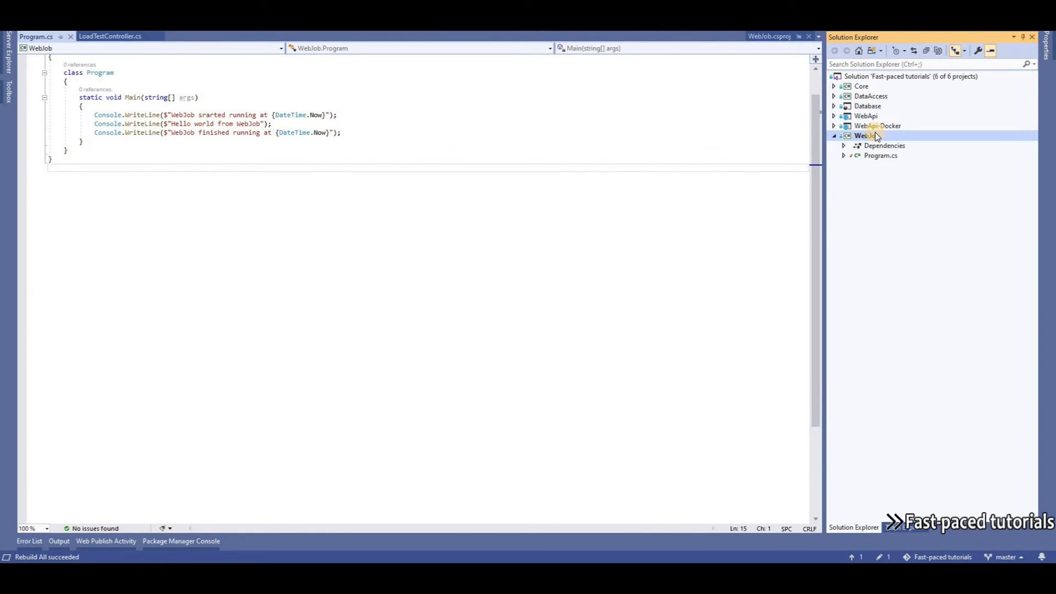
{"action": "mouse_move", "coordinate": [219, 134]}
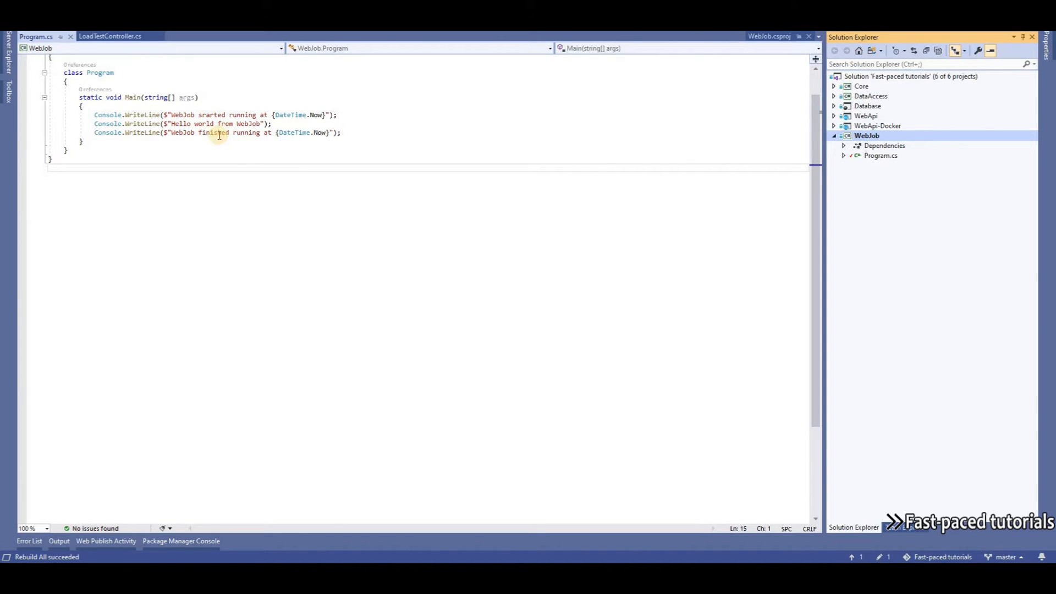
{"action": "mouse_move", "coordinate": [312, 125]}
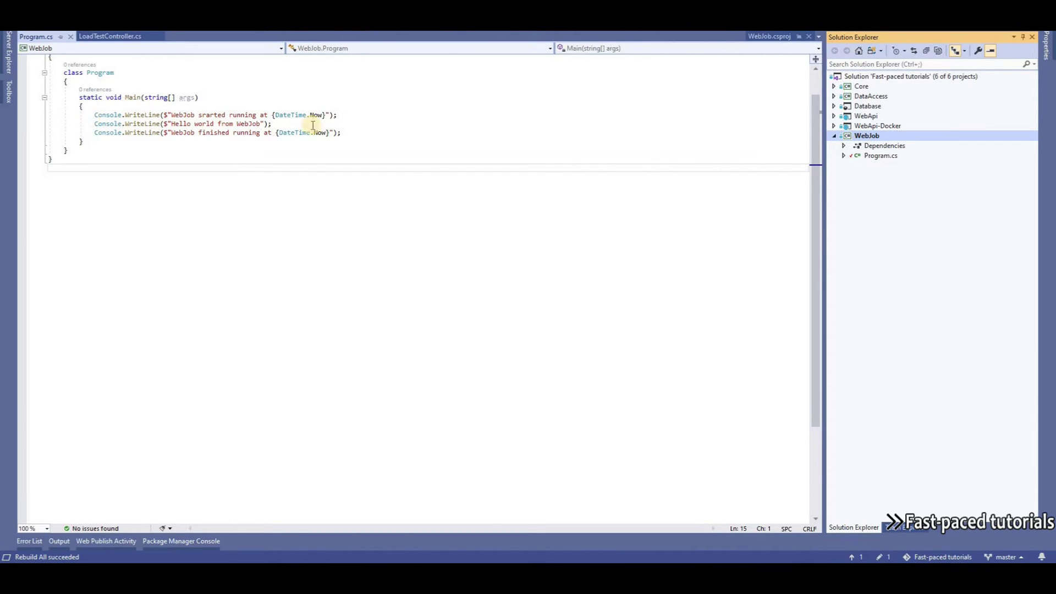
{"action": "mouse_move", "coordinate": [350, 132]}
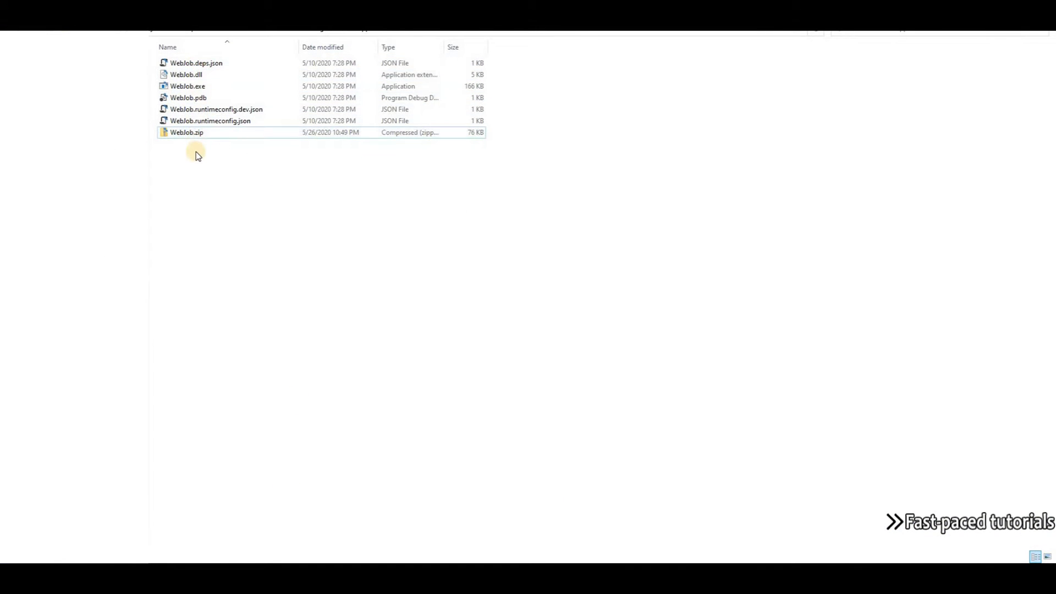
Select the WebJob.zip archive in the build output folder for upload.
{"action": "left_click", "coordinate": [187, 132]}
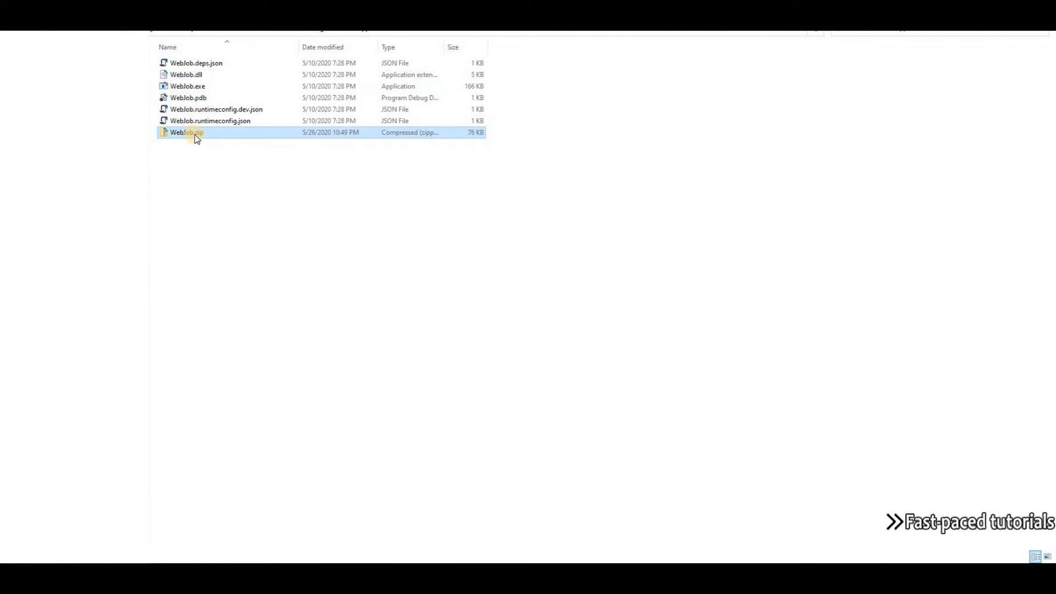
{"action": "mouse_move", "coordinate": [185, 136]}
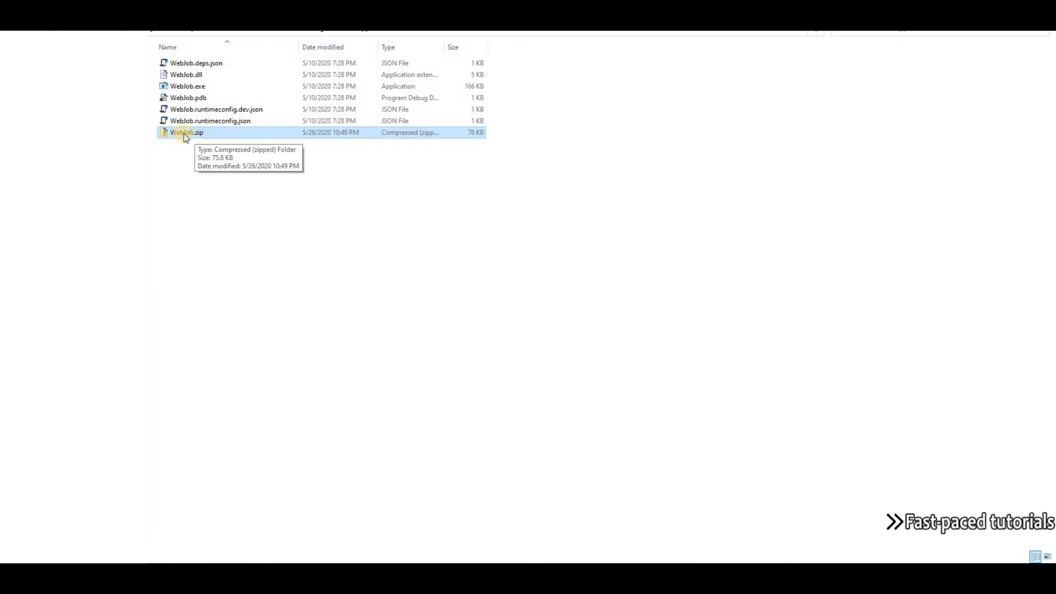
{"action": "mouse_move", "coordinate": [228, 136]}
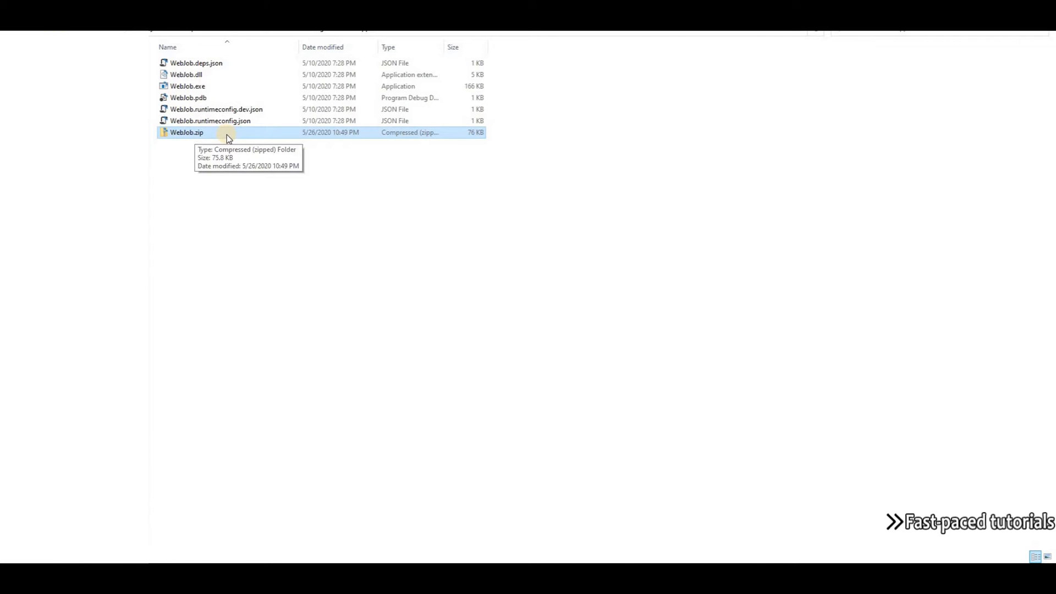
{"action": "mouse_move", "coordinate": [682, 167]}
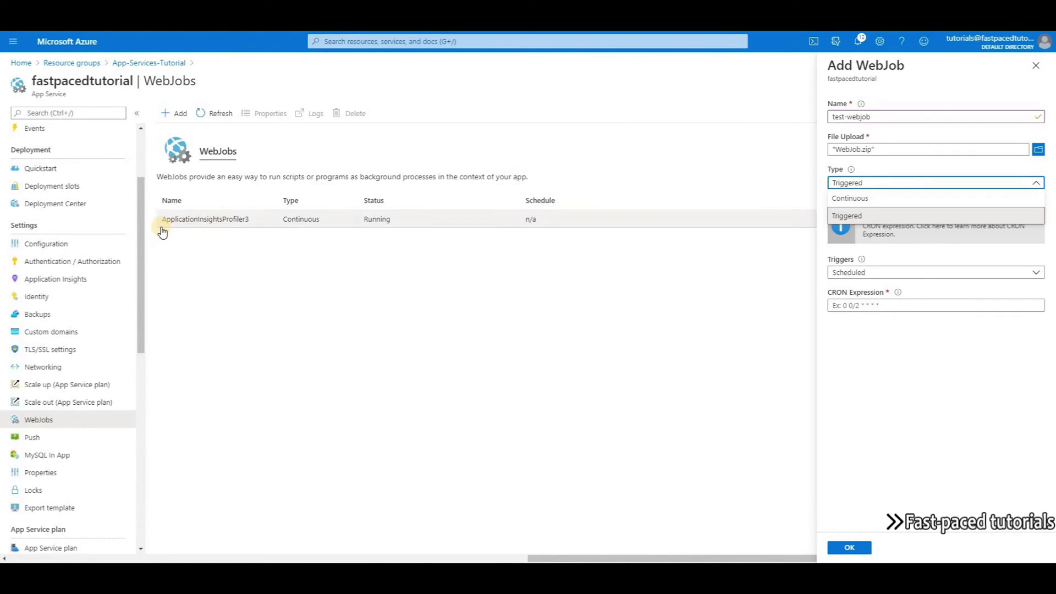
{"action": "mouse_move", "coordinate": [284, 228]}
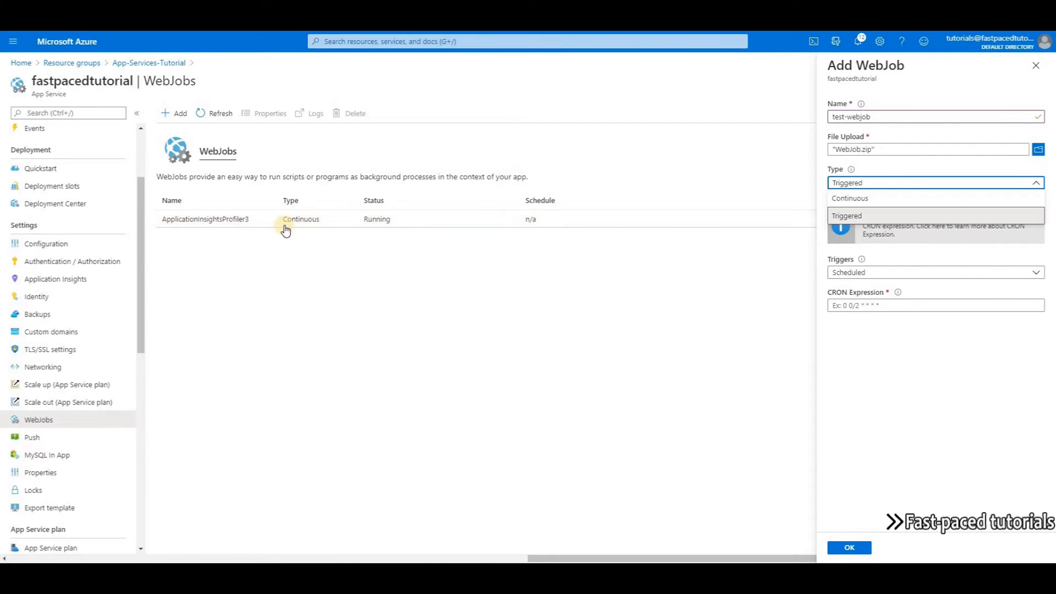
{"action": "mouse_move", "coordinate": [158, 227]}
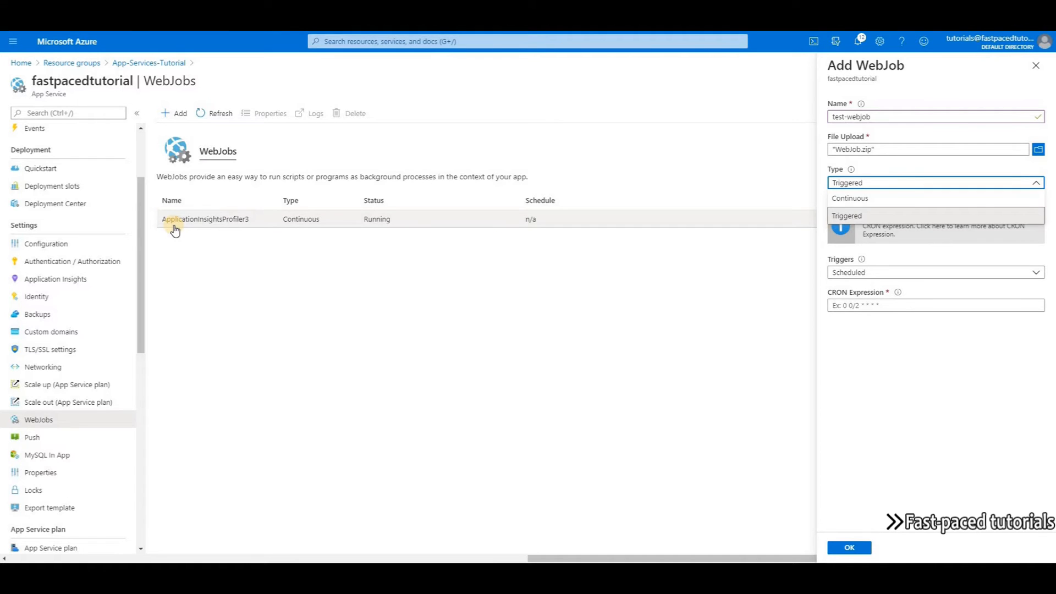
{"action": "mouse_move", "coordinate": [180, 228]}
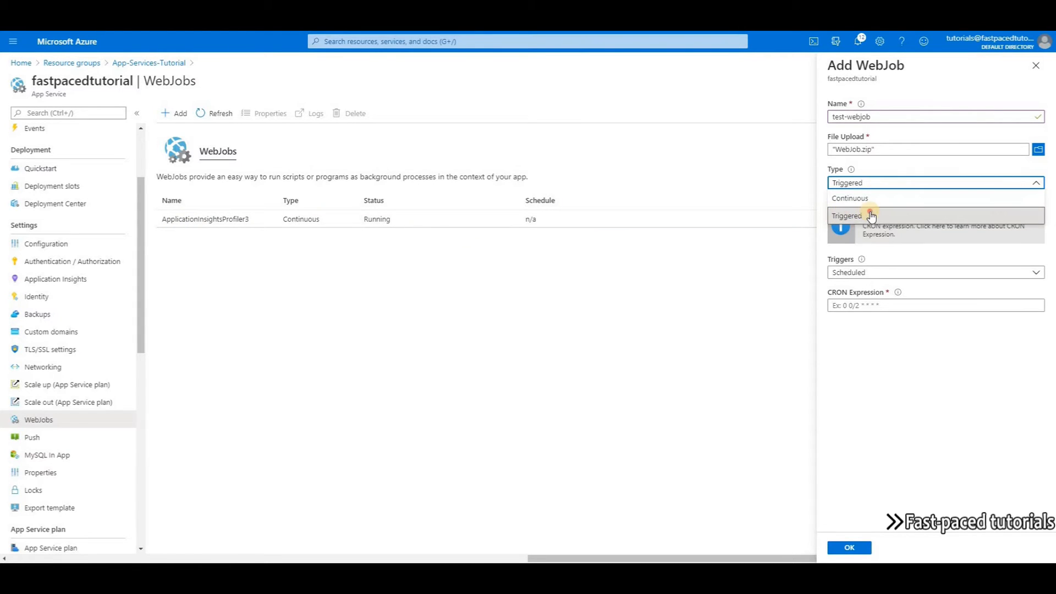
Make test-webjob a Triggered, Scheduled job with CRON expression 0 */2 * * * *.
{"action": "left_click", "coordinate": [847, 215]}
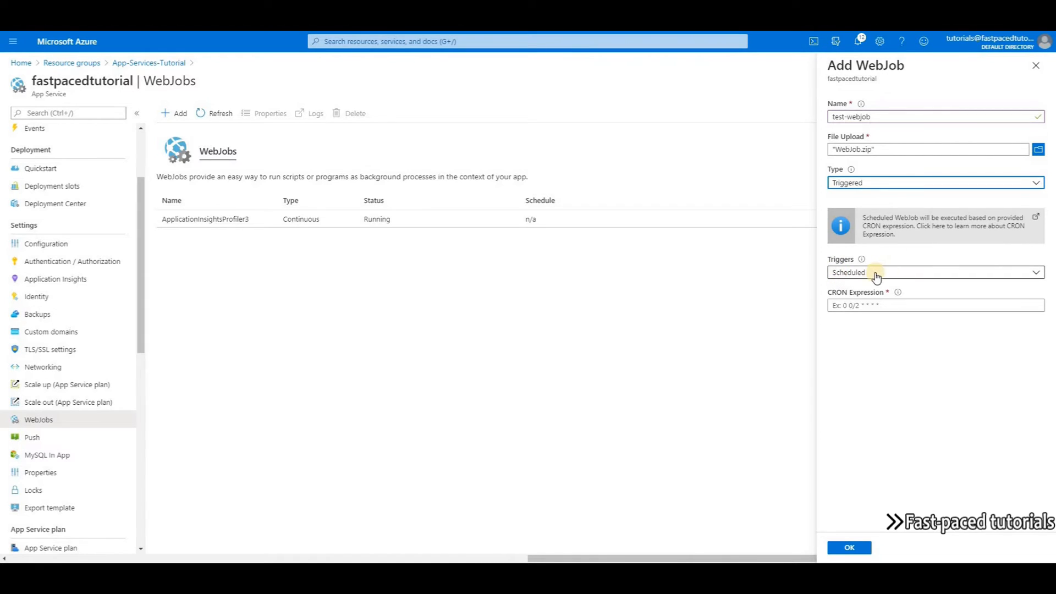
{"action": "left_click", "coordinate": [935, 272]}
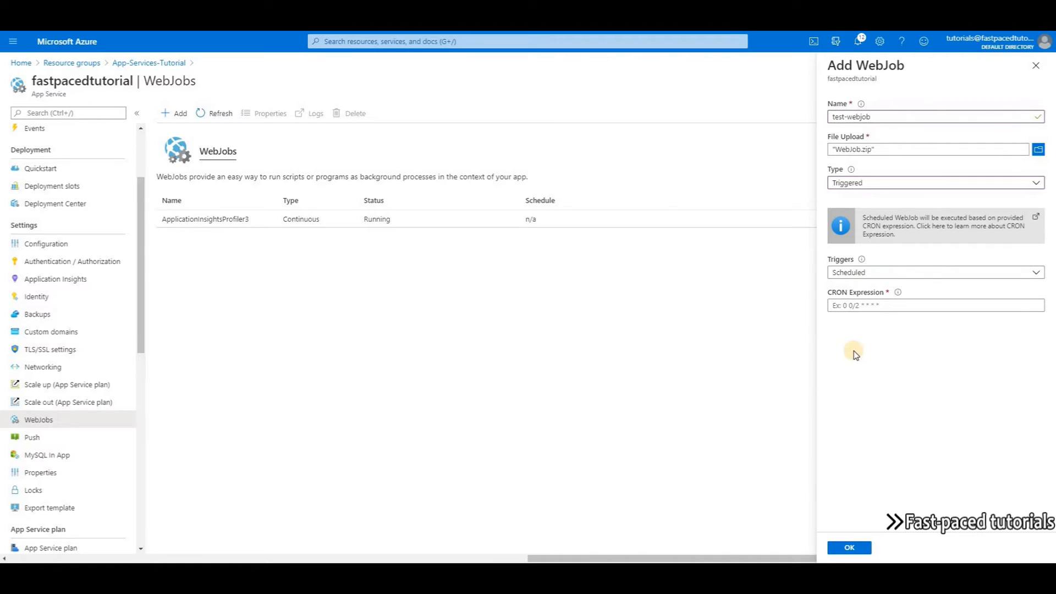
{"action": "mouse_move", "coordinate": [877, 326]}
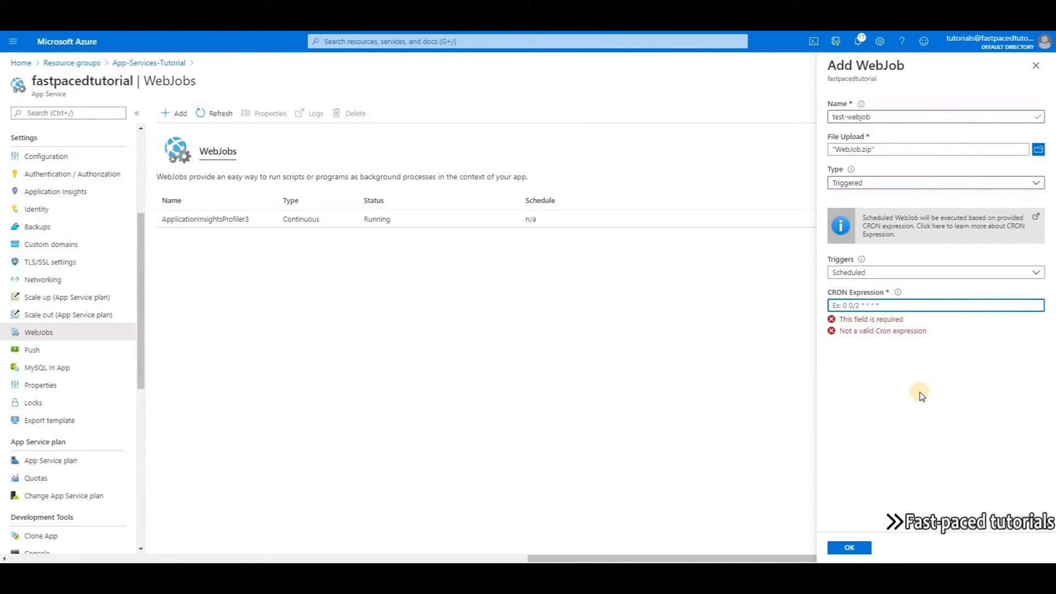
{"action": "type", "text": "0 */2 * * * *"}
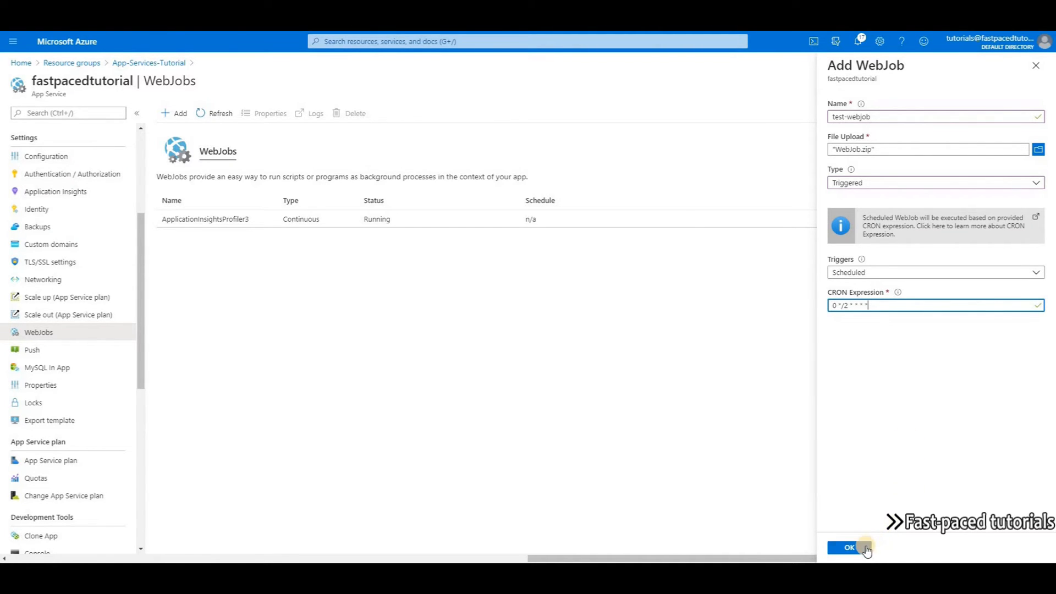
Create test-webjob, dismiss the success notification and reload the WebJobs list.
{"action": "left_click", "coordinate": [849, 548]}
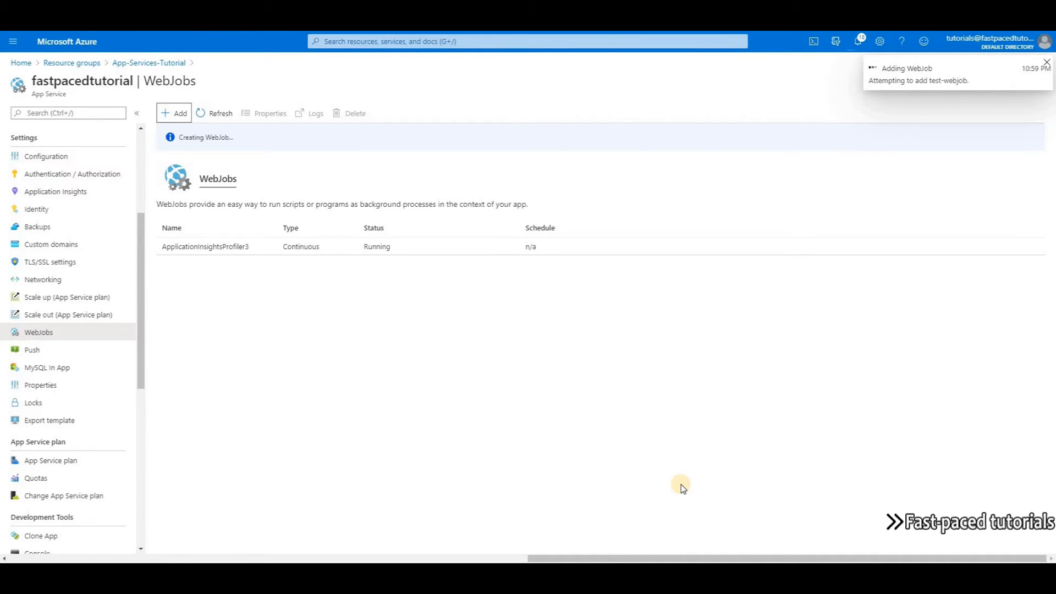
{"action": "left_click", "coordinate": [1047, 61]}
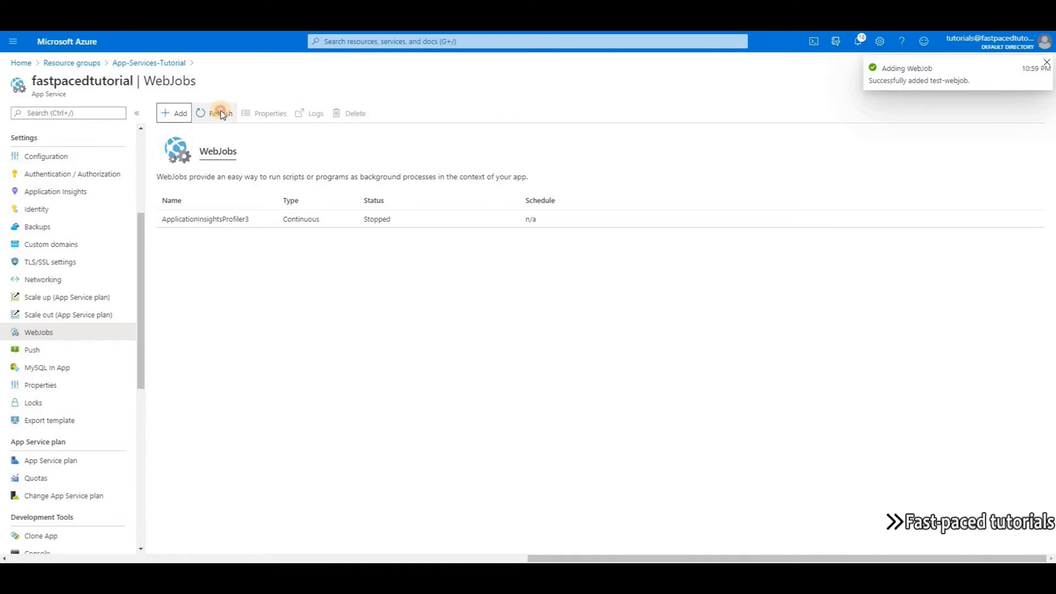
{"action": "left_click", "coordinate": [218, 113]}
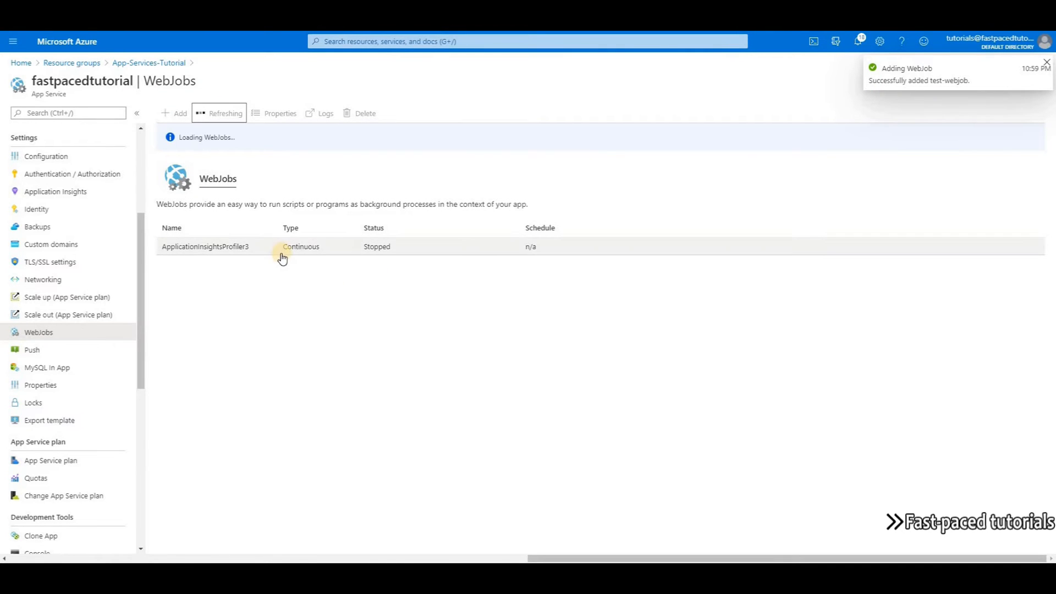
{"action": "mouse_move", "coordinate": [438, 246]}
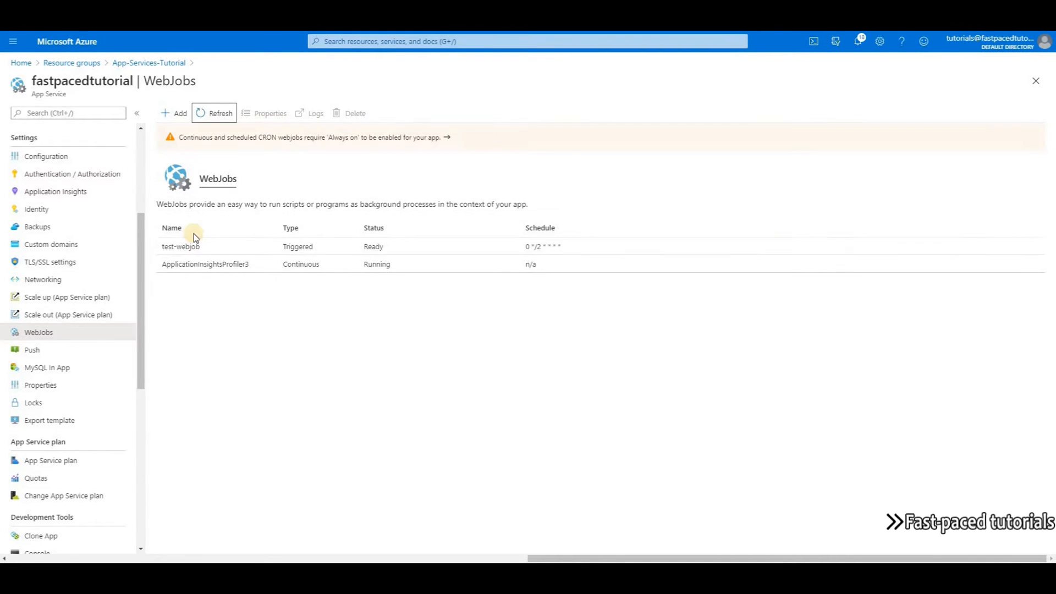
{"action": "mouse_move", "coordinate": [174, 140]}
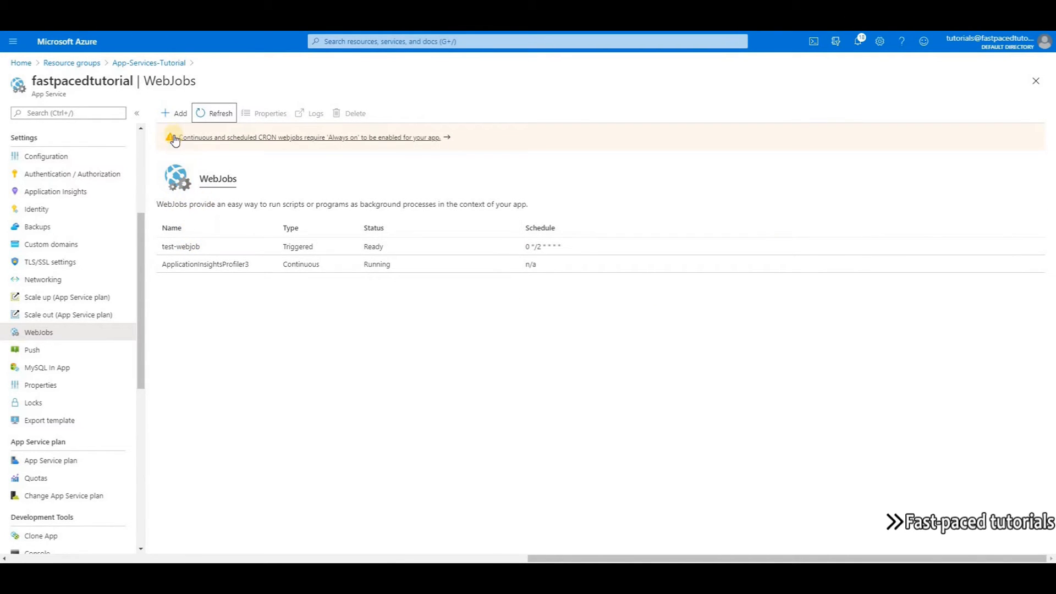
{"action": "mouse_move", "coordinate": [213, 152]}
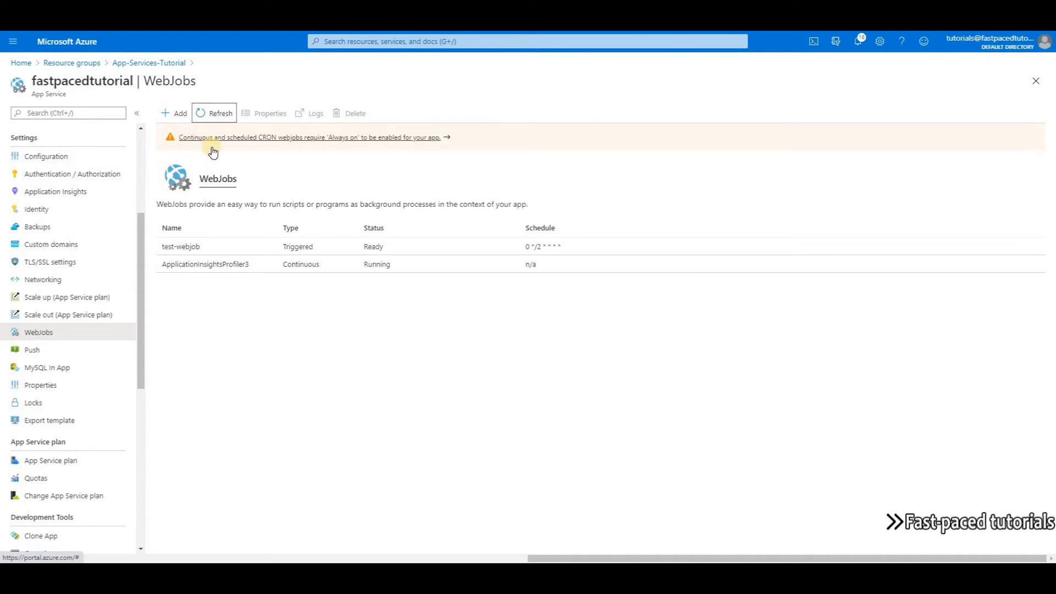
{"action": "mouse_move", "coordinate": [304, 144]}
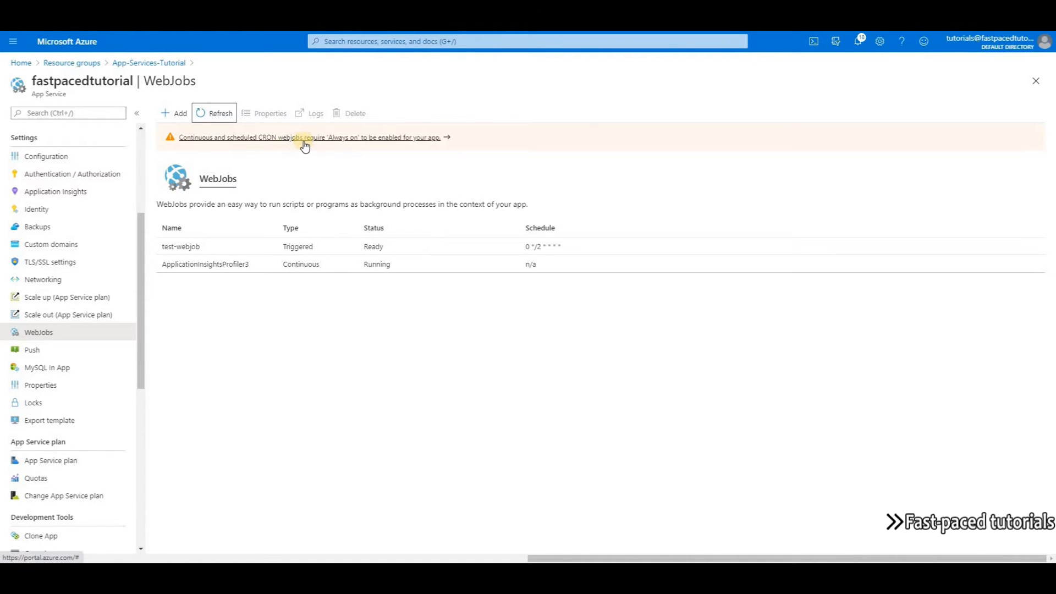
{"action": "mouse_move", "coordinate": [410, 147]}
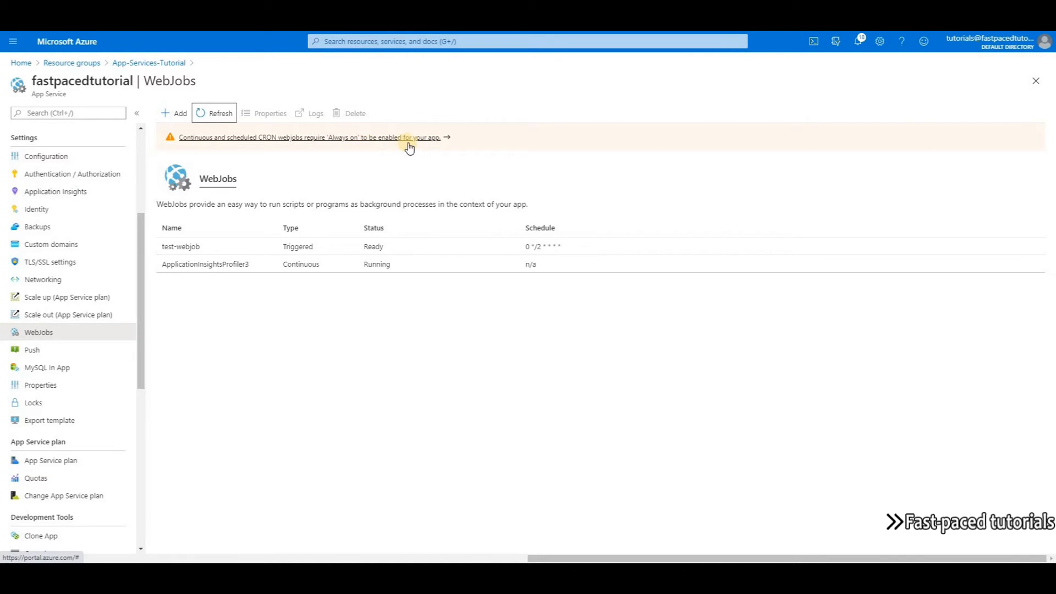
{"action": "mouse_move", "coordinate": [469, 149]}
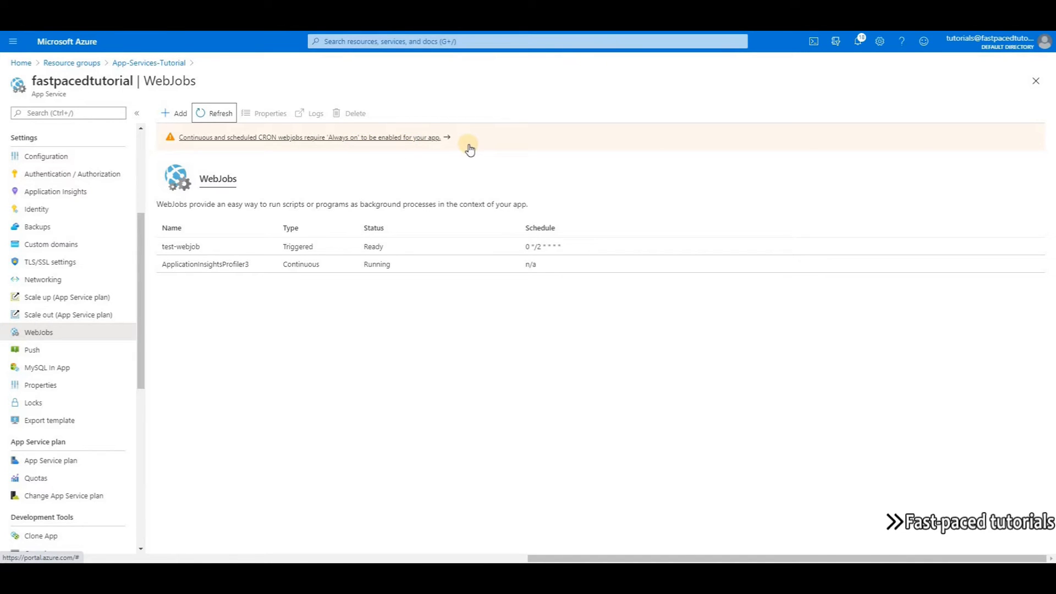
{"action": "mouse_move", "coordinate": [261, 225]}
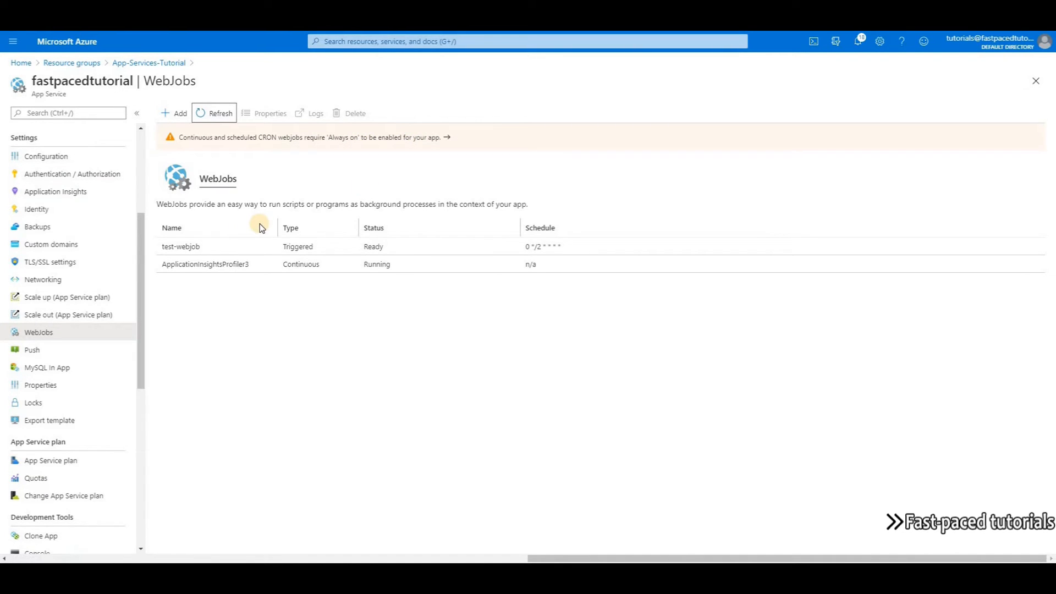
{"action": "mouse_move", "coordinate": [321, 354]}
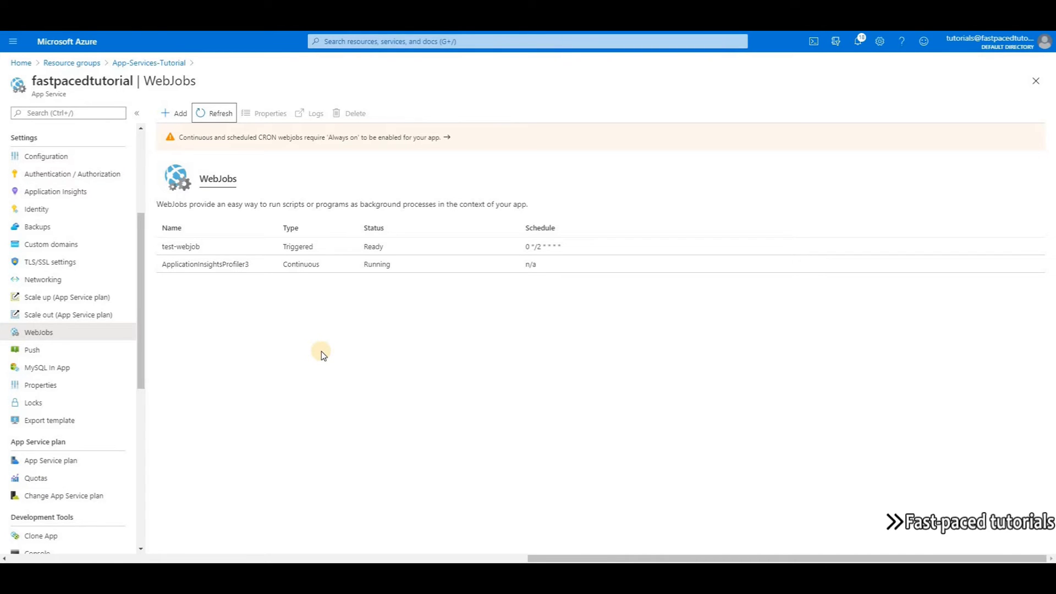
{"action": "mouse_move", "coordinate": [328, 156]}
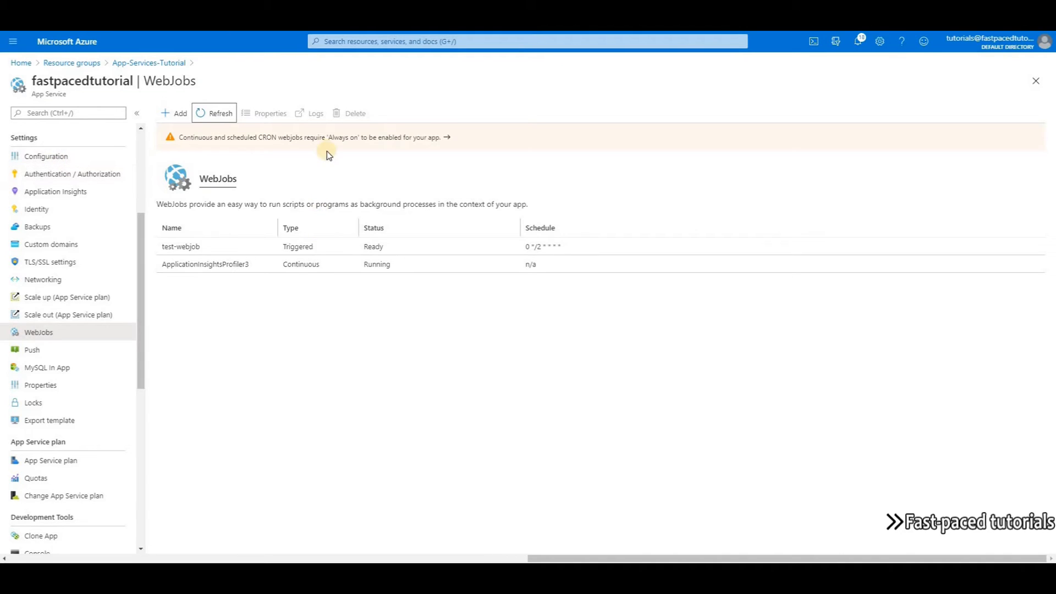
Enable Always on in Configuration > General settings, save with restart, and return to WebJobs.
{"action": "left_click", "coordinate": [46, 156]}
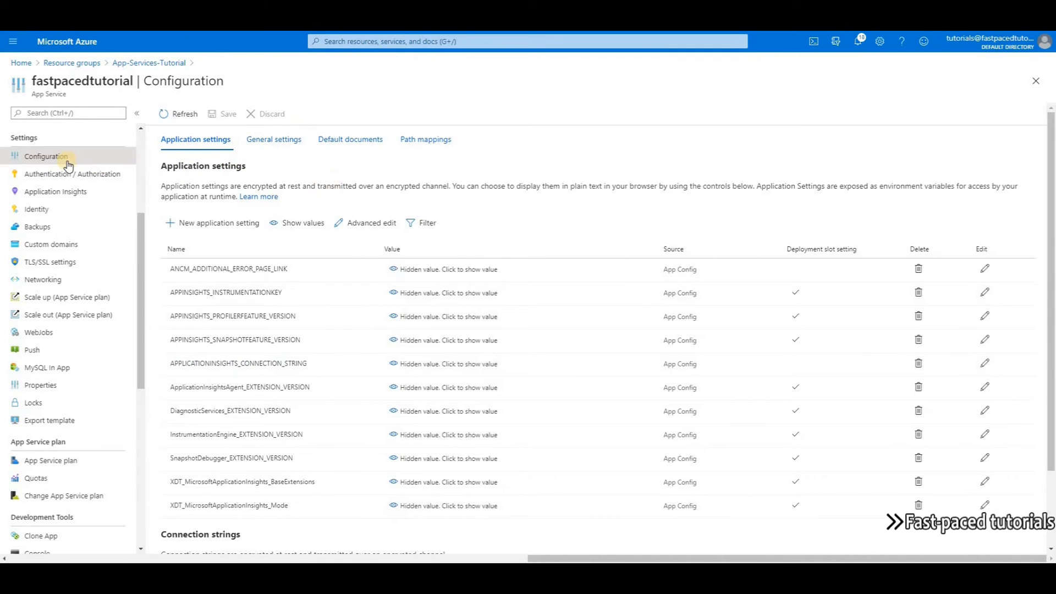
{"action": "left_click", "coordinate": [274, 140]}
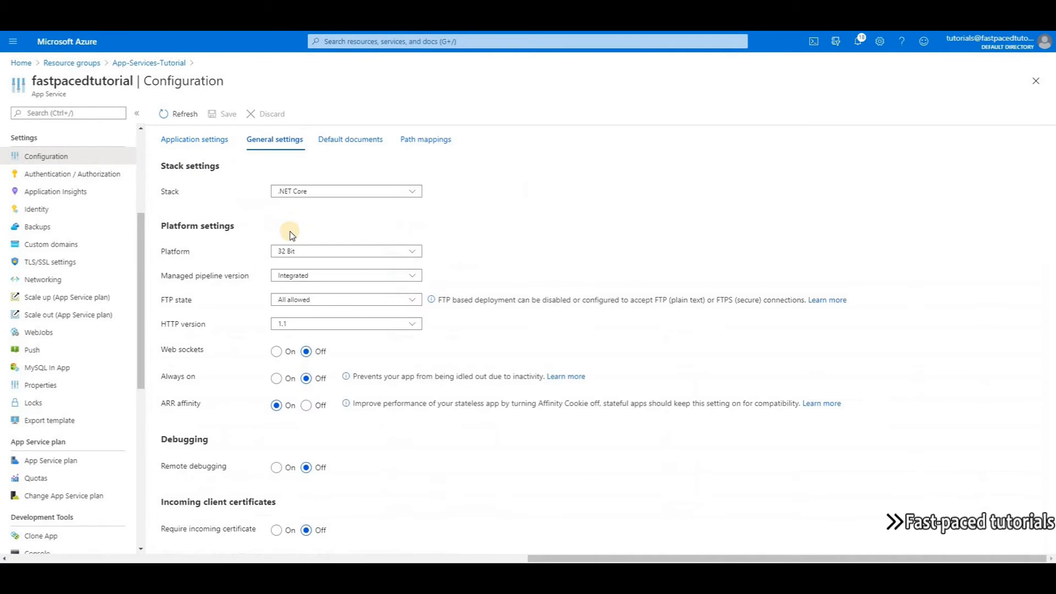
{"action": "mouse_move", "coordinate": [170, 380]}
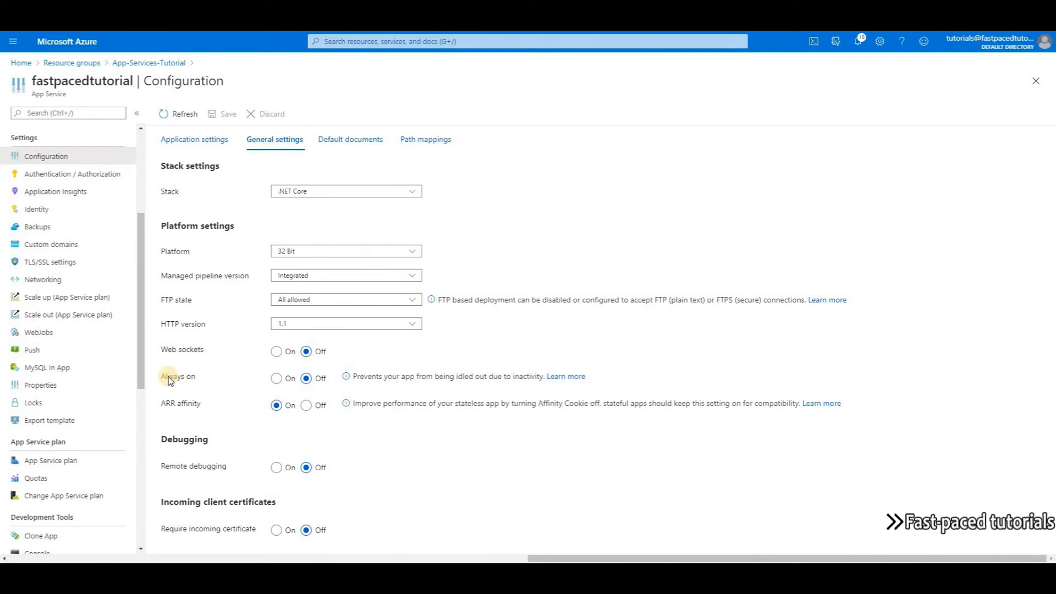
{"action": "left_click", "coordinate": [276, 378]}
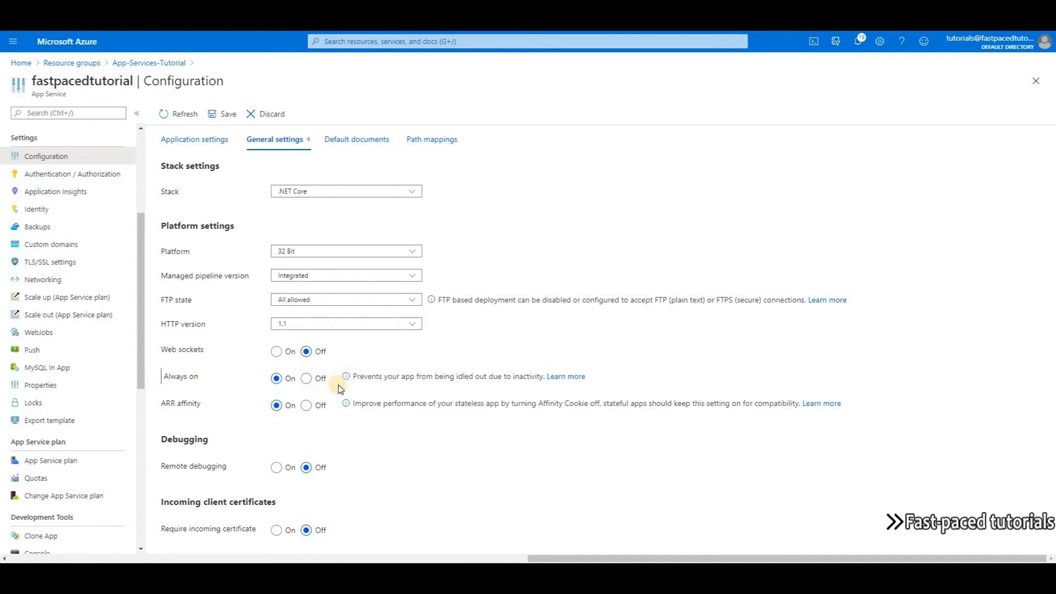
{"action": "left_click", "coordinate": [221, 113]}
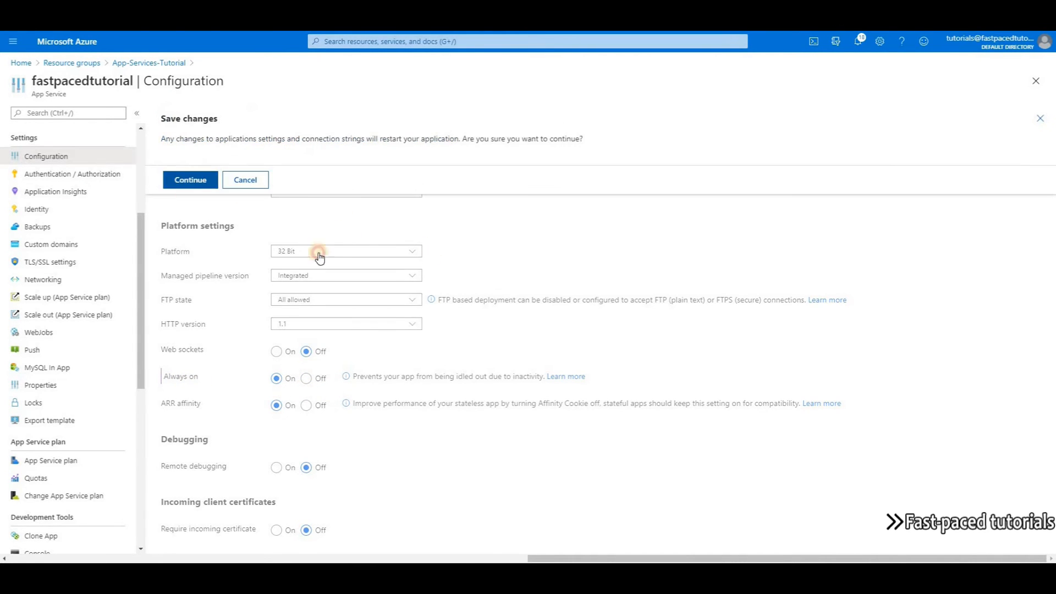
{"action": "left_click", "coordinate": [190, 180]}
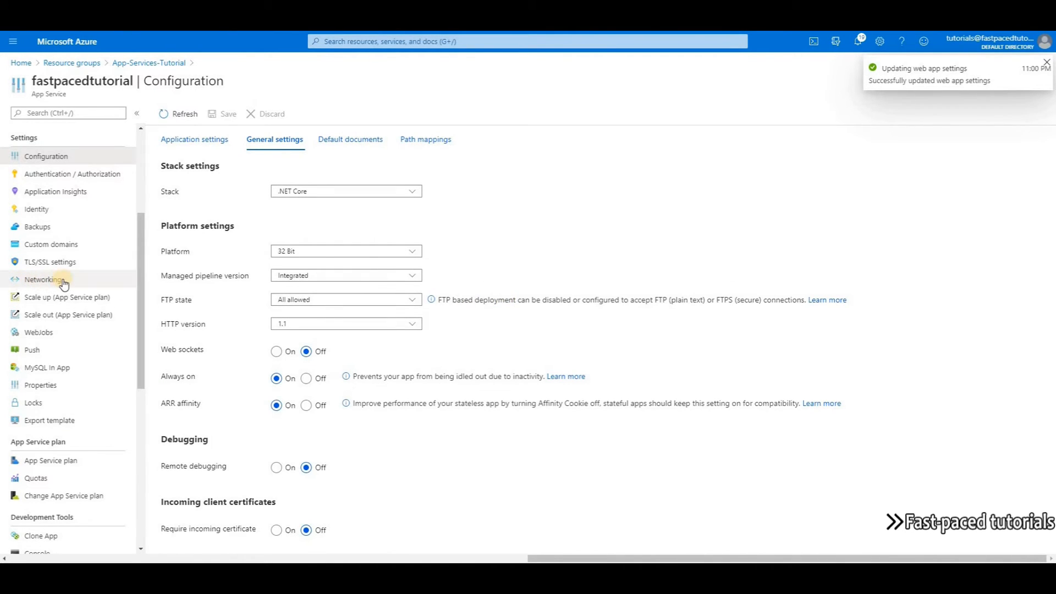
{"action": "left_click", "coordinate": [38, 332]}
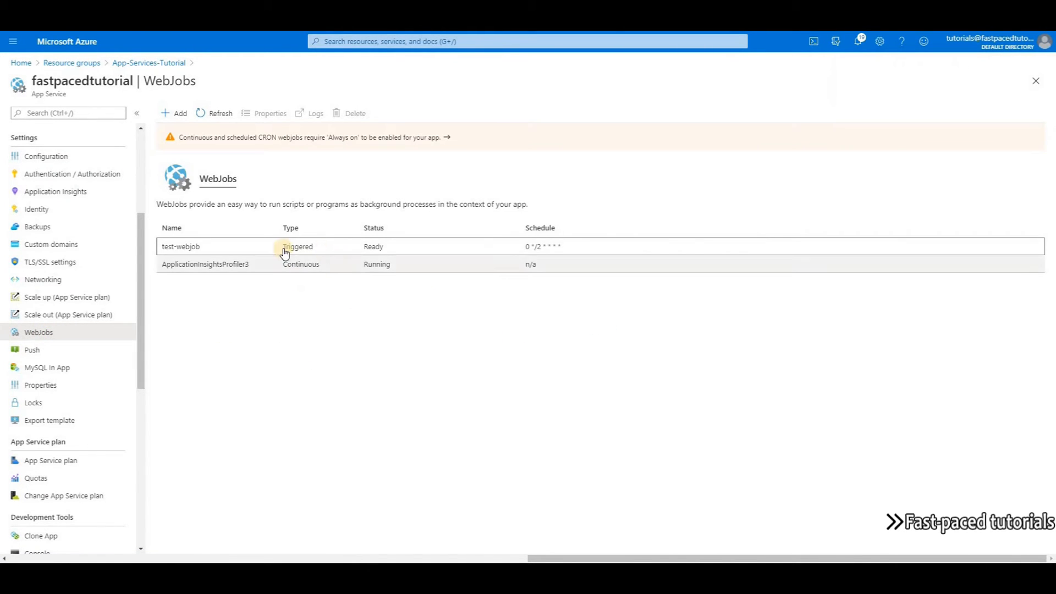
Run test-webjob manually and refresh the list until its status updates.
{"action": "left_click", "coordinate": [207, 247]}
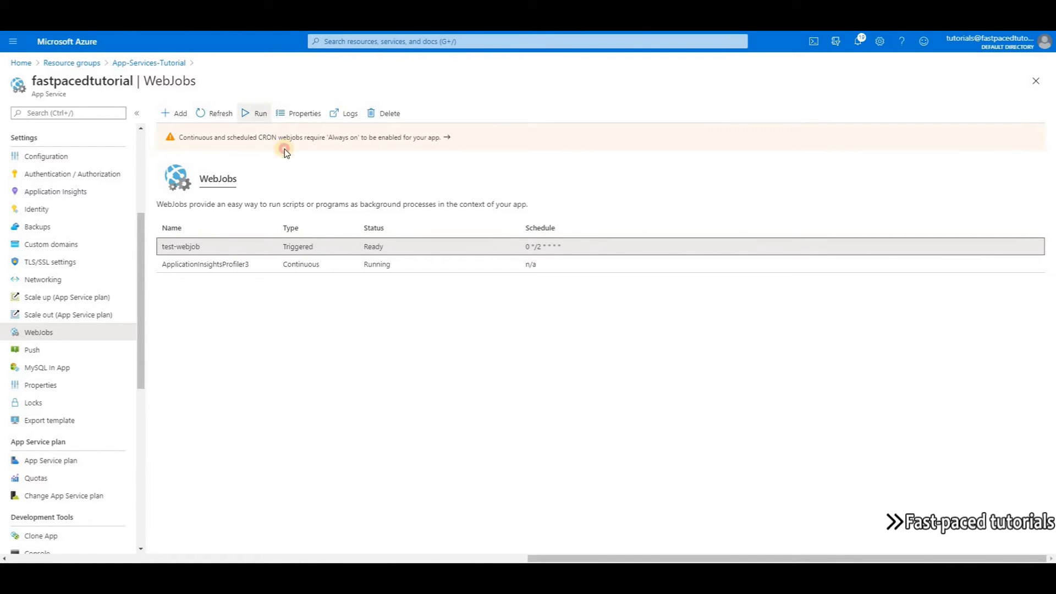
{"action": "left_click", "coordinate": [255, 113]}
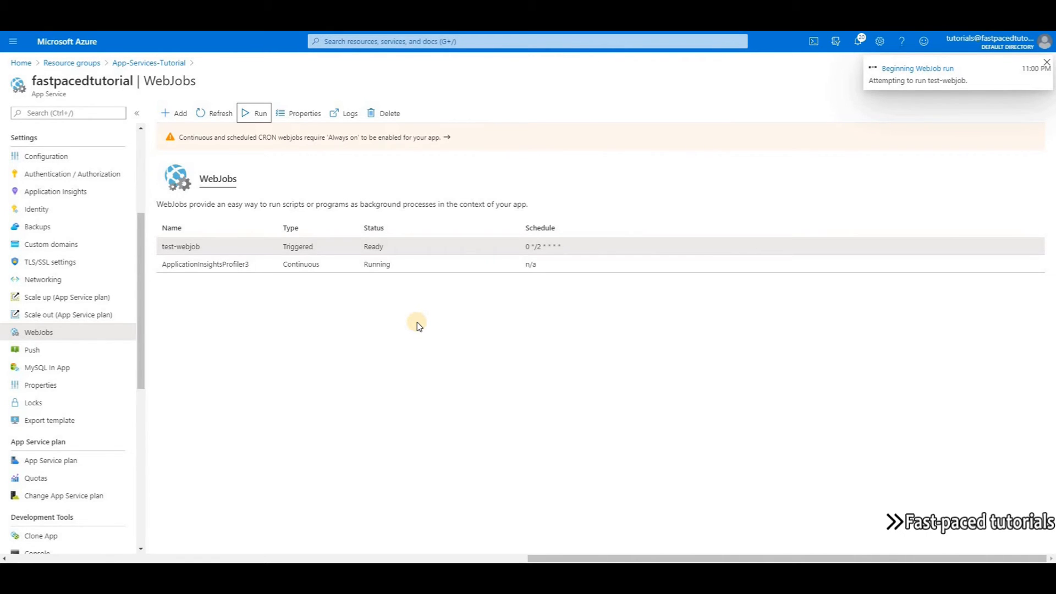
{"action": "left_click", "coordinate": [1048, 61]}
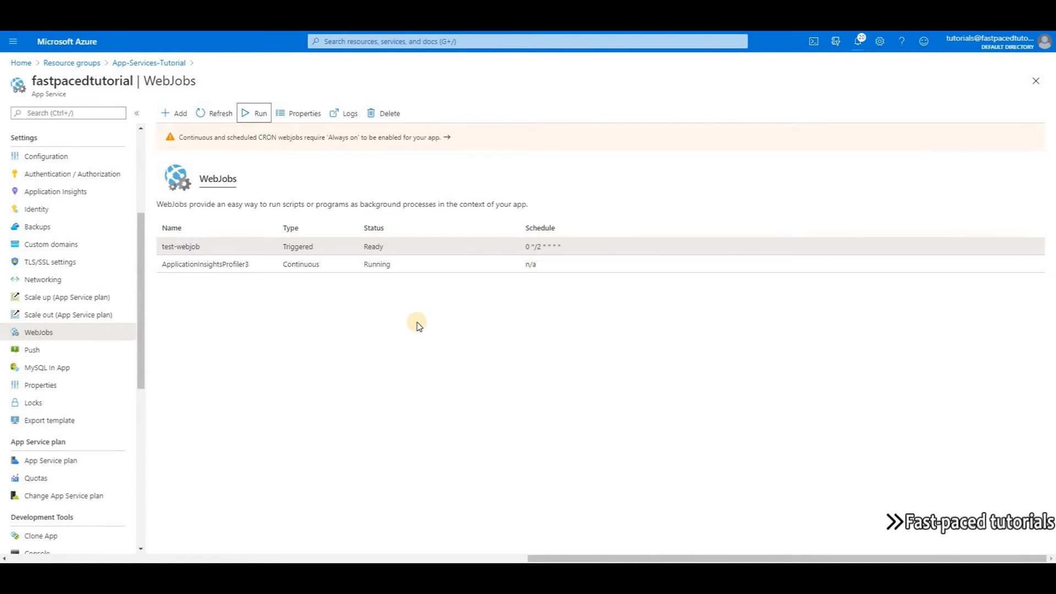
{"action": "left_click", "coordinate": [253, 113]}
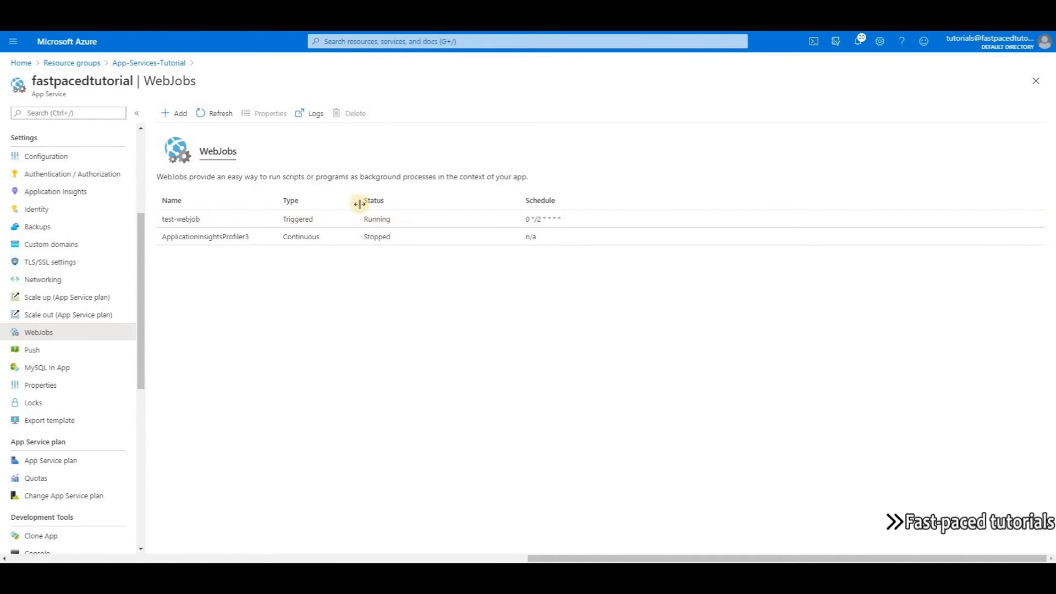
{"action": "mouse_move", "coordinate": [423, 223]}
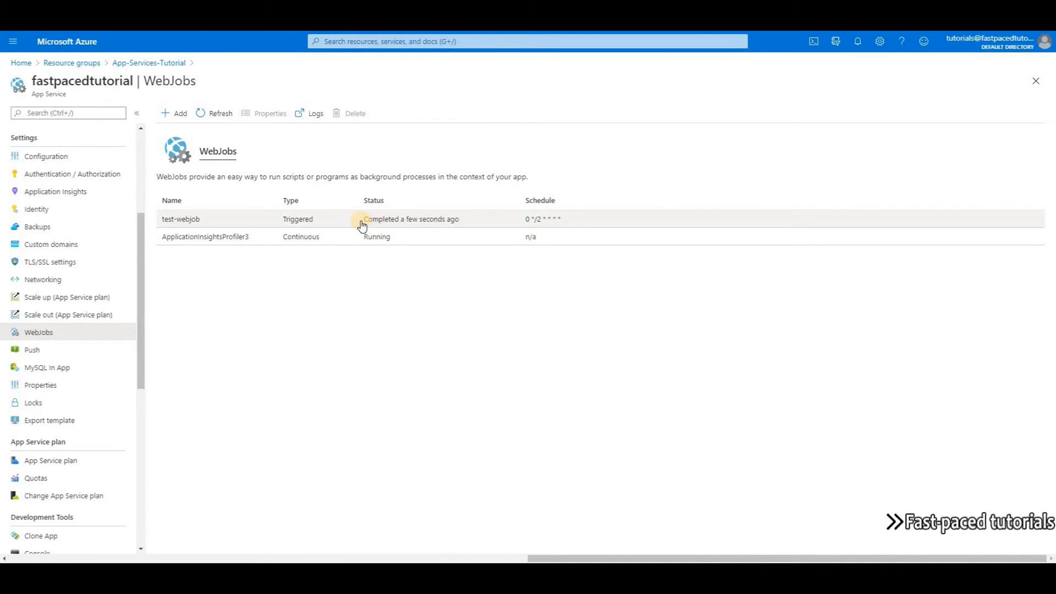
{"action": "mouse_move", "coordinate": [484, 227]}
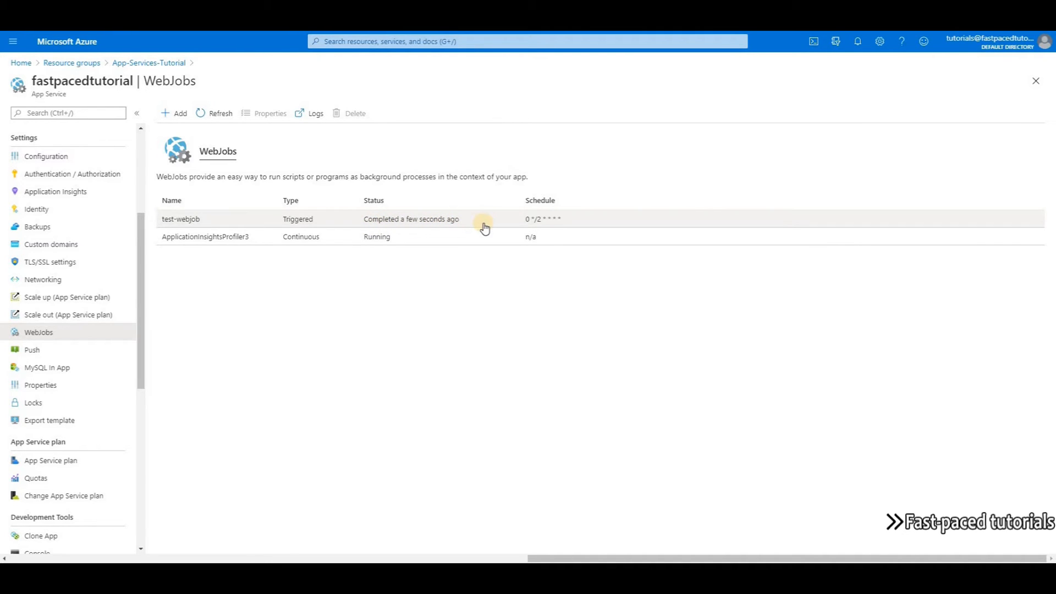
View test-webjob's Kudu logs and its most recent run's details.
{"action": "left_click", "coordinate": [180, 219]}
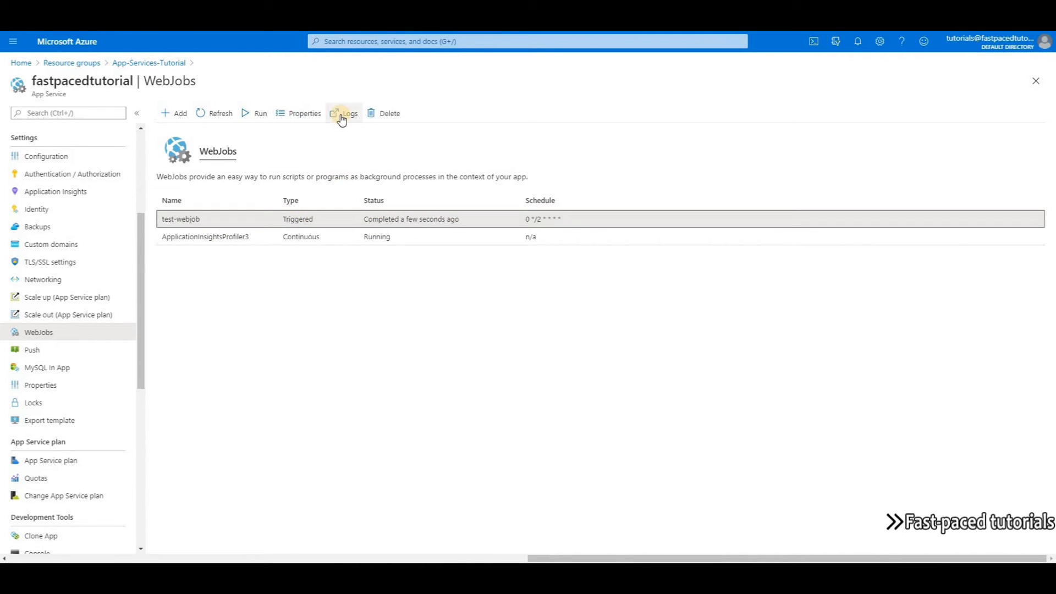
{"action": "left_click", "coordinate": [349, 114]}
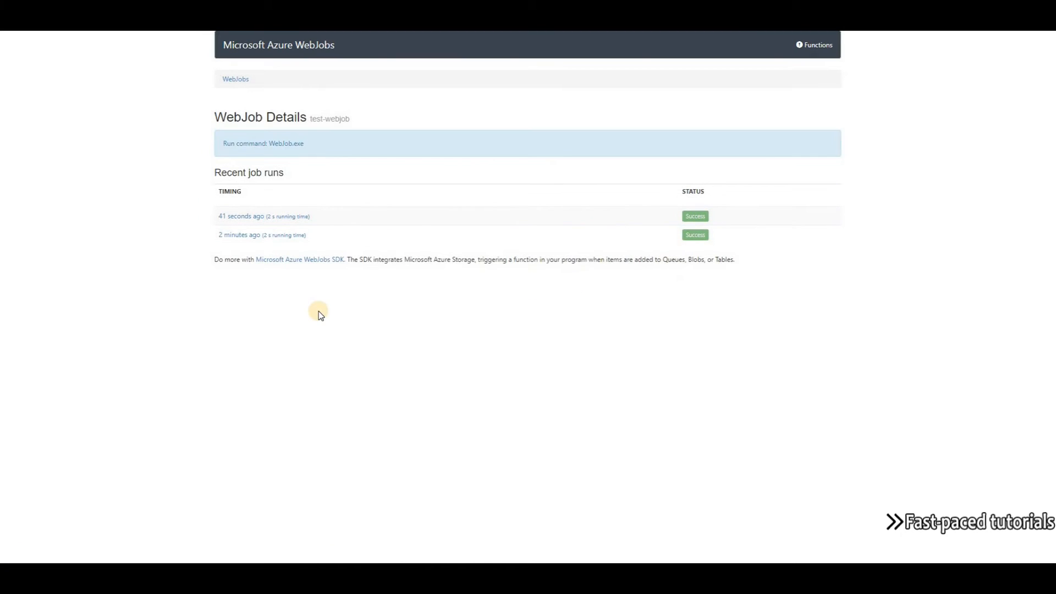
{"action": "mouse_move", "coordinate": [281, 242]}
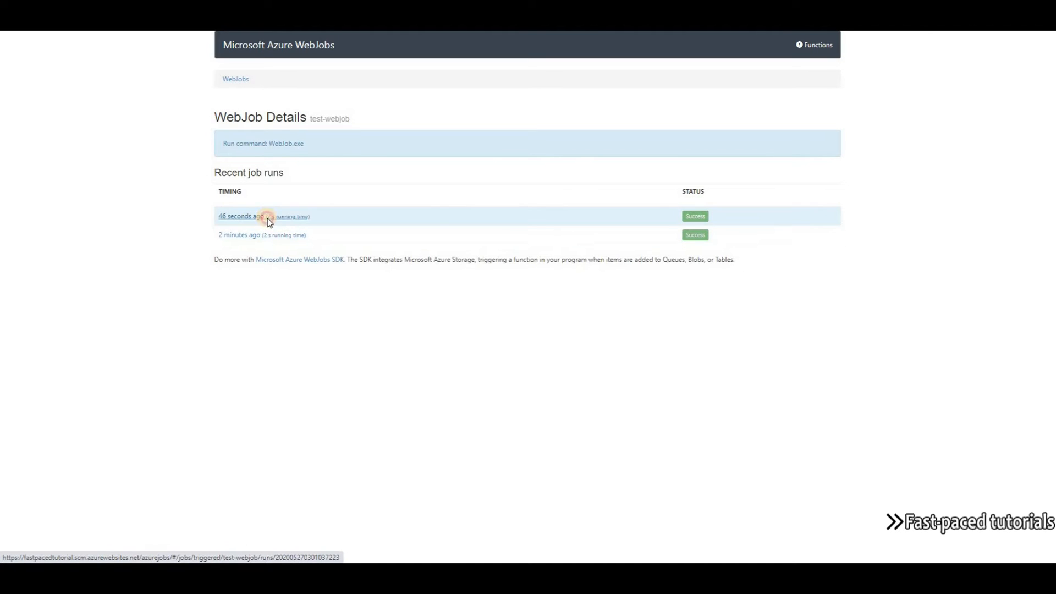
{"action": "left_click", "coordinate": [241, 215]}
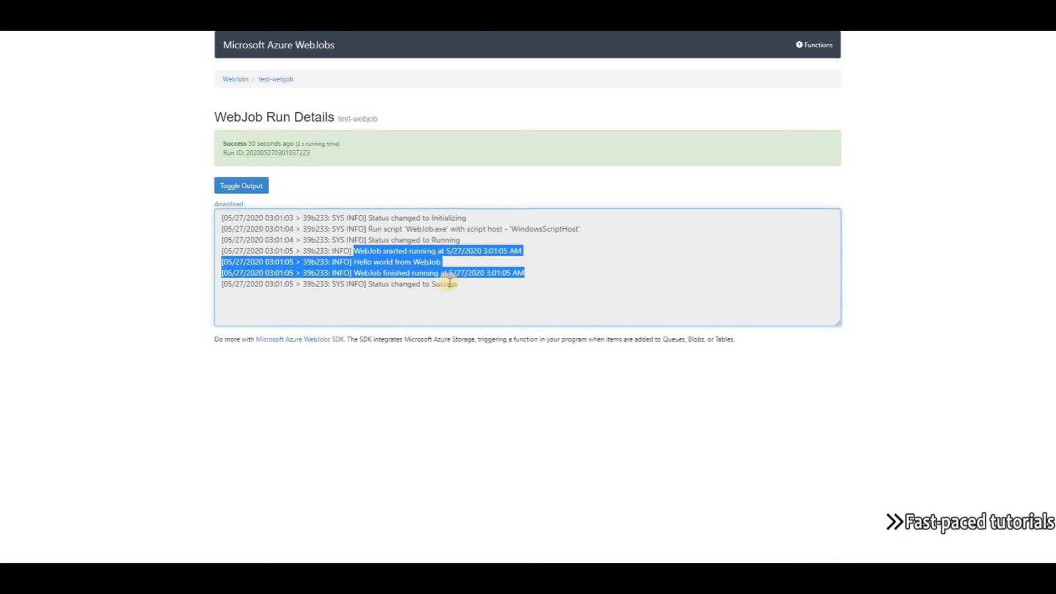
{"action": "mouse_move", "coordinate": [407, 281]}
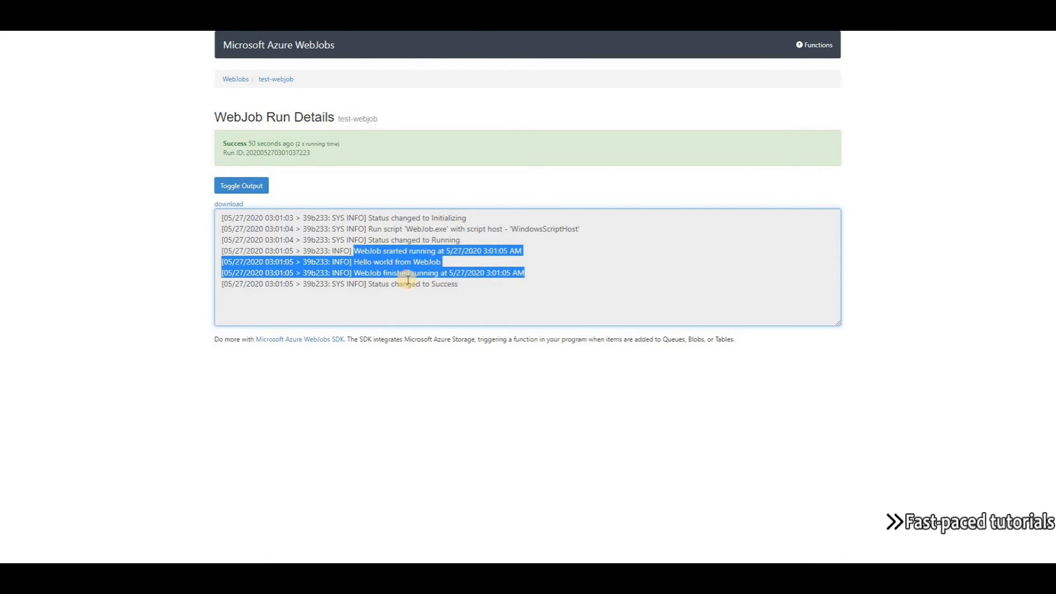
{"action": "mouse_move", "coordinate": [446, 315]}
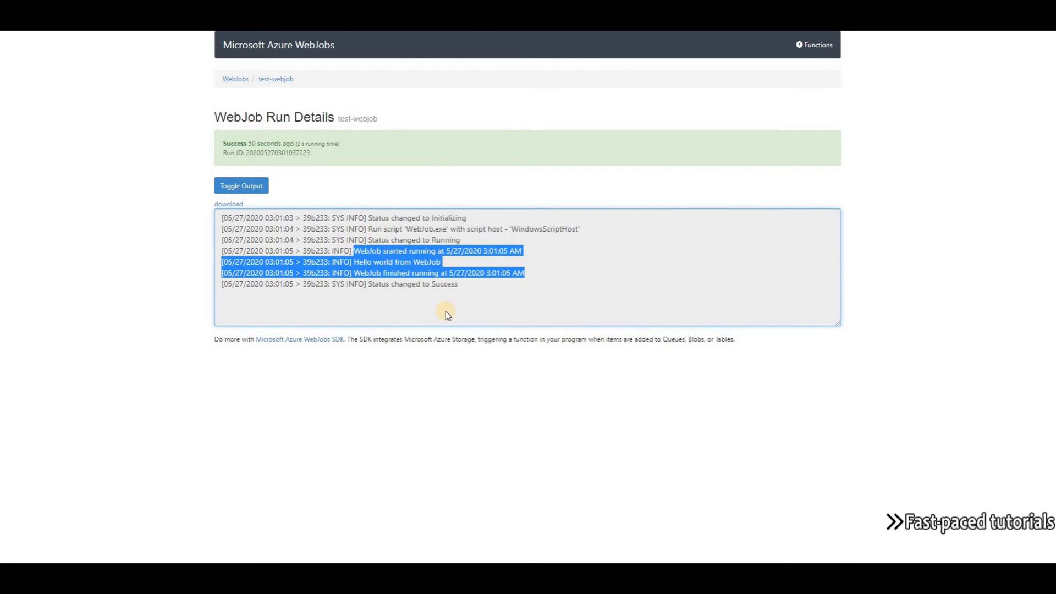
Read the Hello world run output and go back to the WebJobs overview.
{"action": "left_click", "coordinate": [416, 284]}
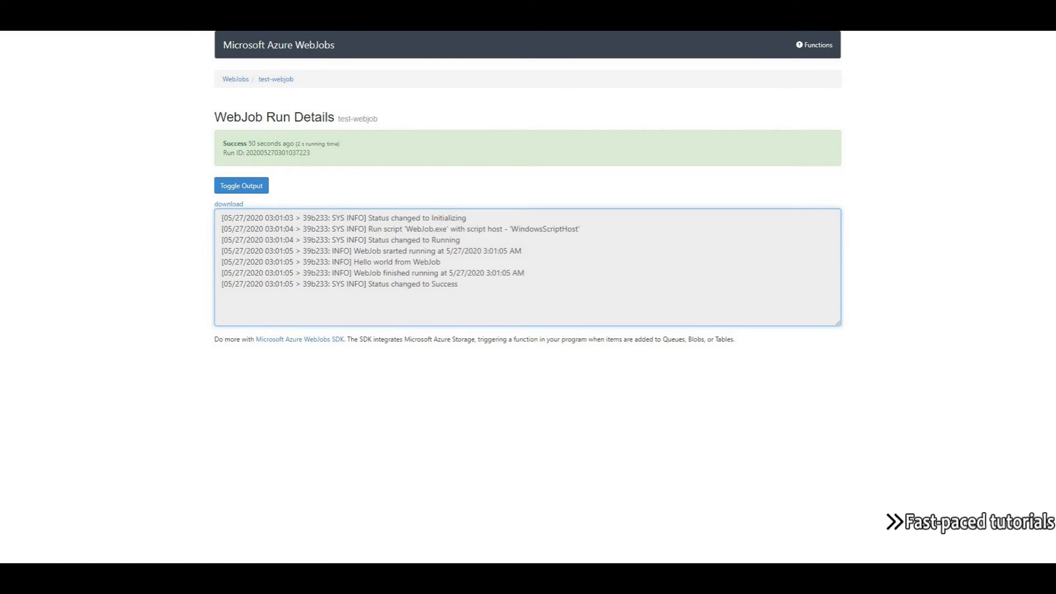
{"action": "left_click", "coordinate": [235, 79]}
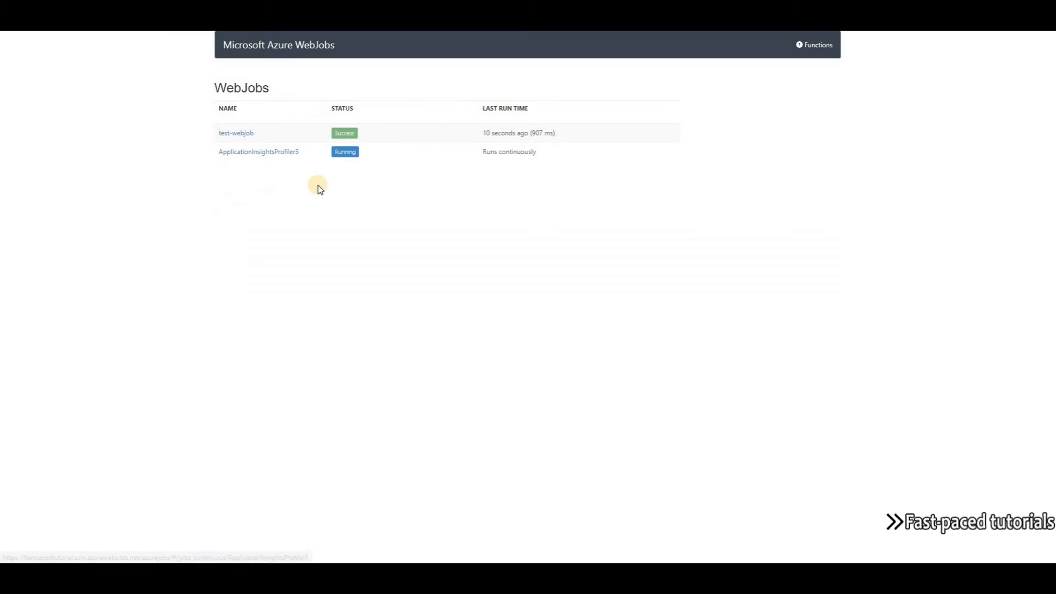
{"action": "left_click", "coordinate": [235, 132]}
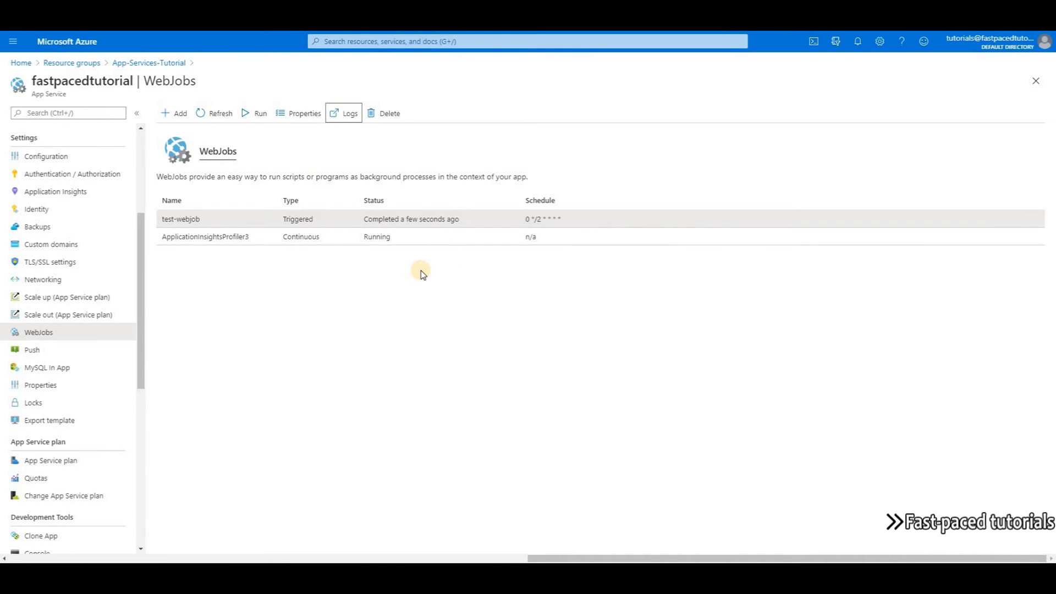
{"action": "mouse_move", "coordinate": [302, 124]}
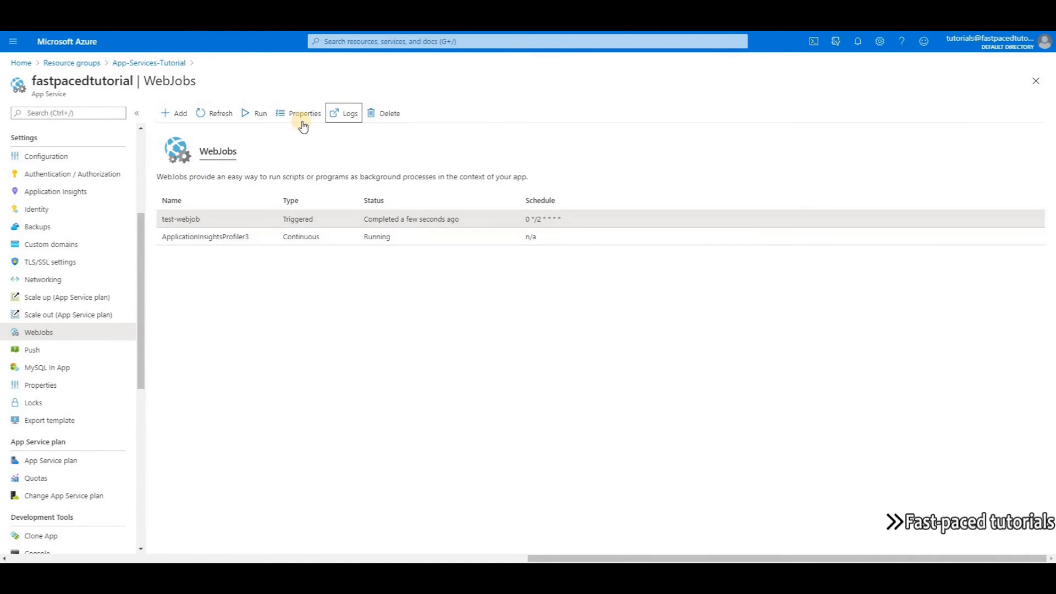
Review webjob.py in Visual Studio Code, highlighting its last two print lines.
{"action": "left_click", "coordinate": [173, 113]}
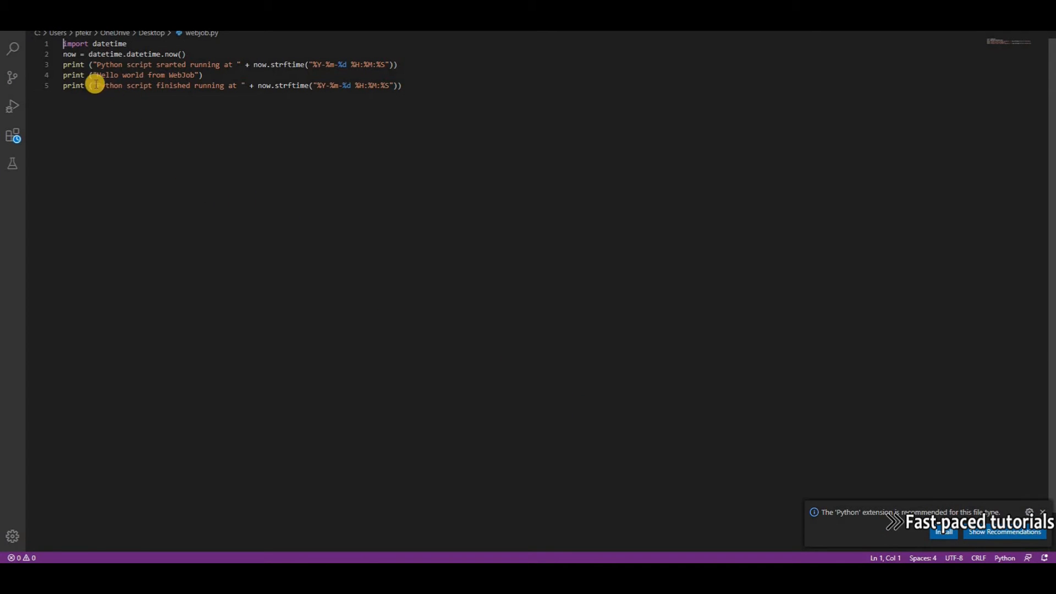
{"action": "left_click_drag", "start_coordinate": [62, 75], "coordinate": [403, 86]}
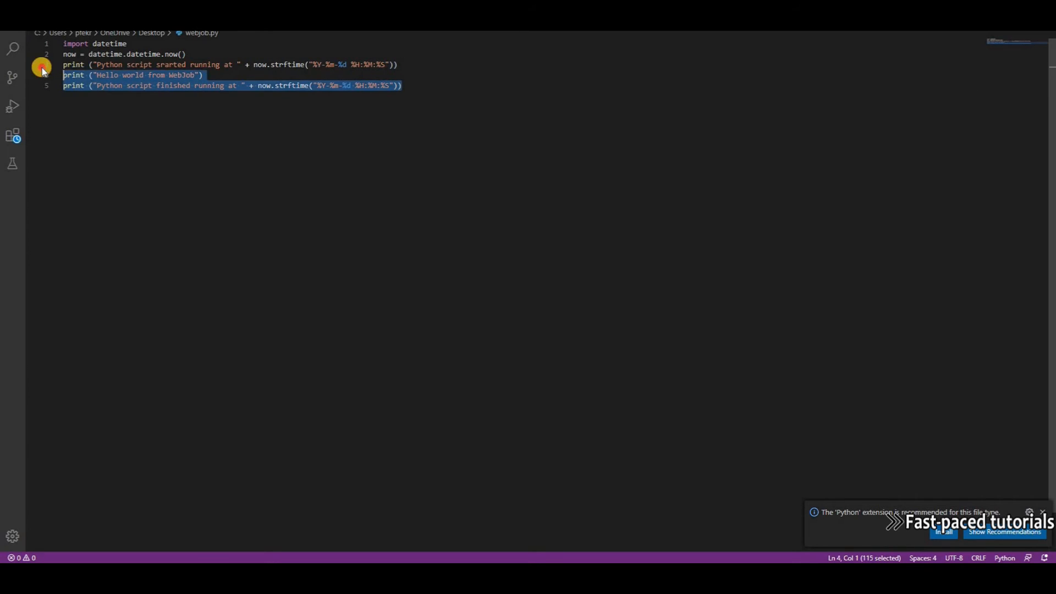
{"action": "left_click", "coordinate": [401, 86]}
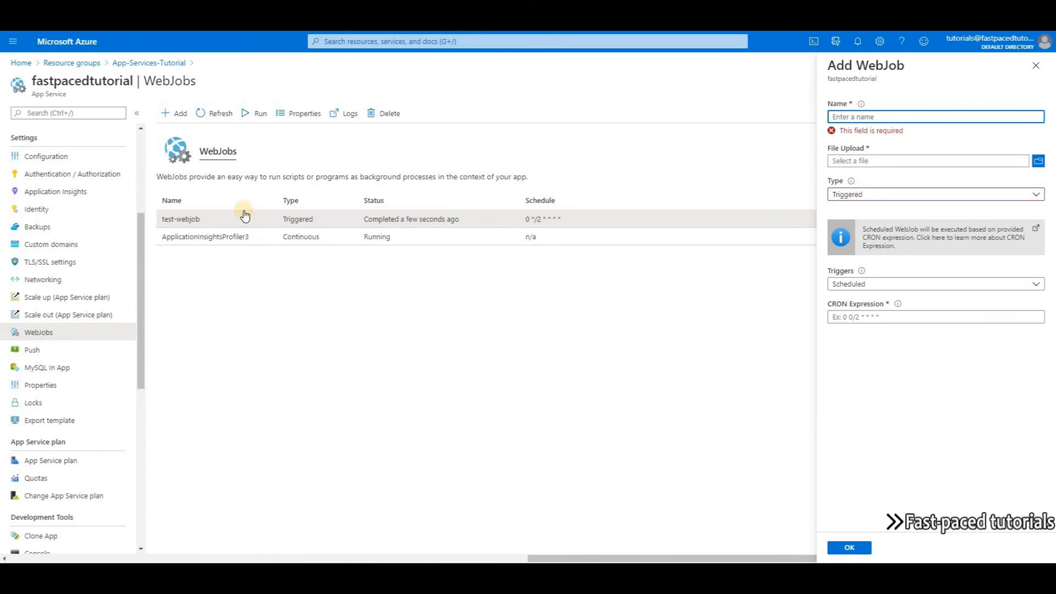
Add python-webjob from webjob.py as a Triggered Scheduled job with CRON 0 */2 * * *.
{"action": "left_click", "coordinate": [900, 116]}
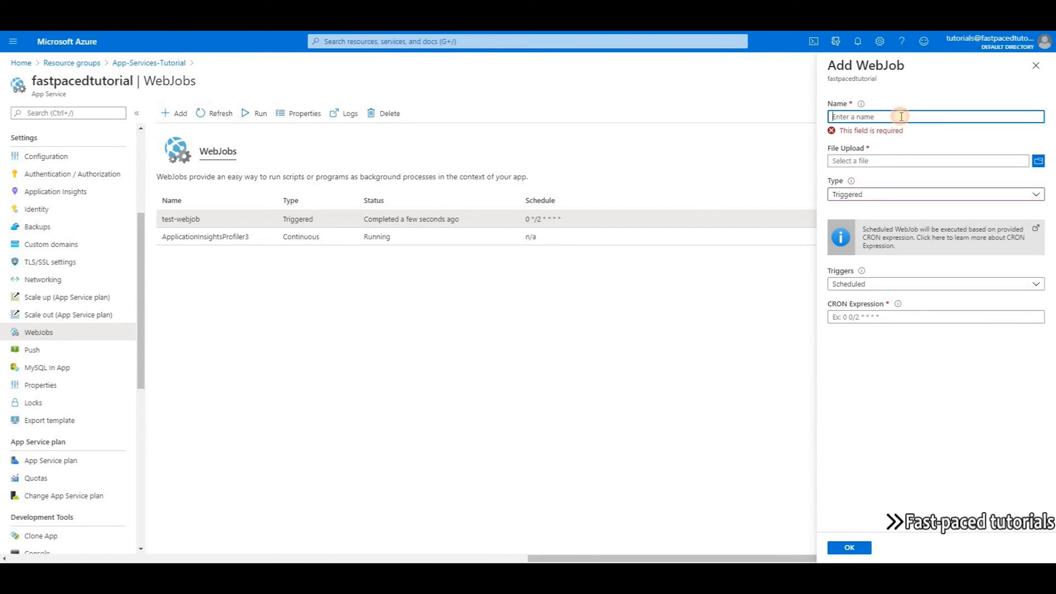
{"action": "type", "text": "python-webjob"}
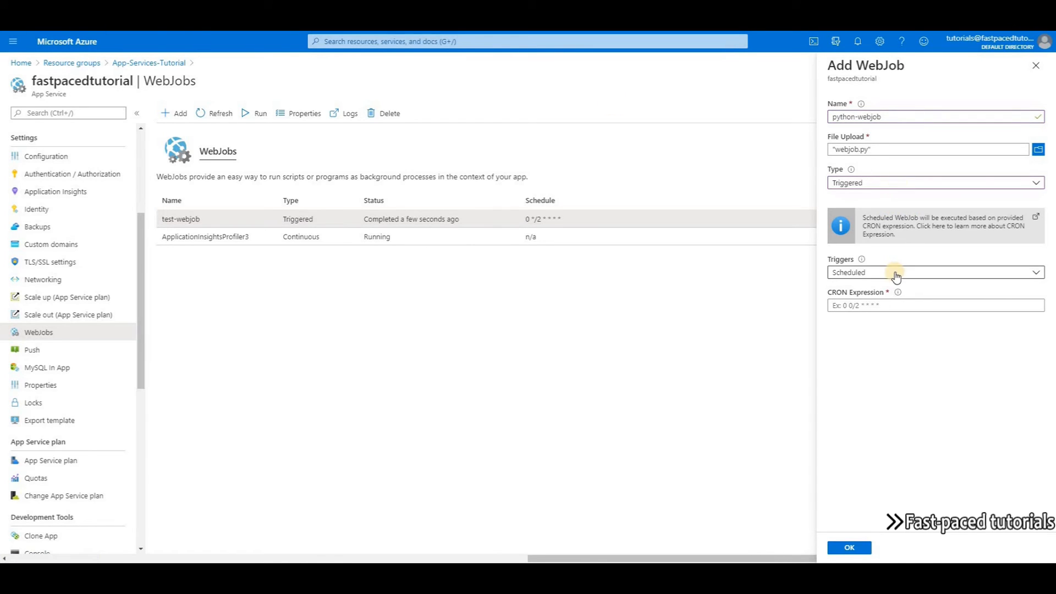
{"action": "type", "text": "0 */2 * * * *"}
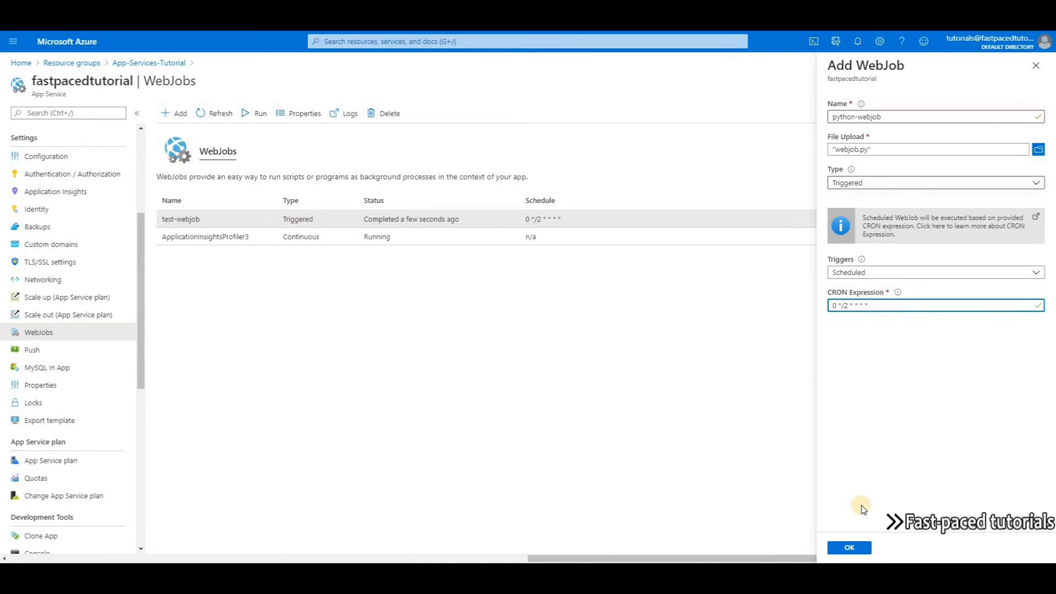
{"action": "left_click", "coordinate": [850, 548]}
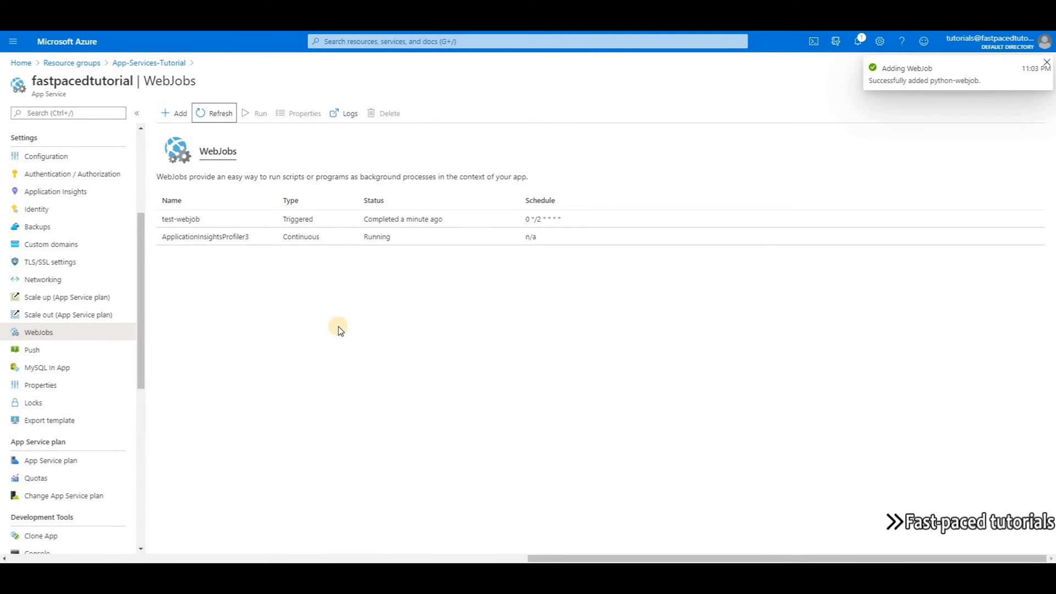
Run python-webjob manually from the refreshed list and view its logs, leaving it Completed.
{"action": "left_click", "coordinate": [213, 112]}
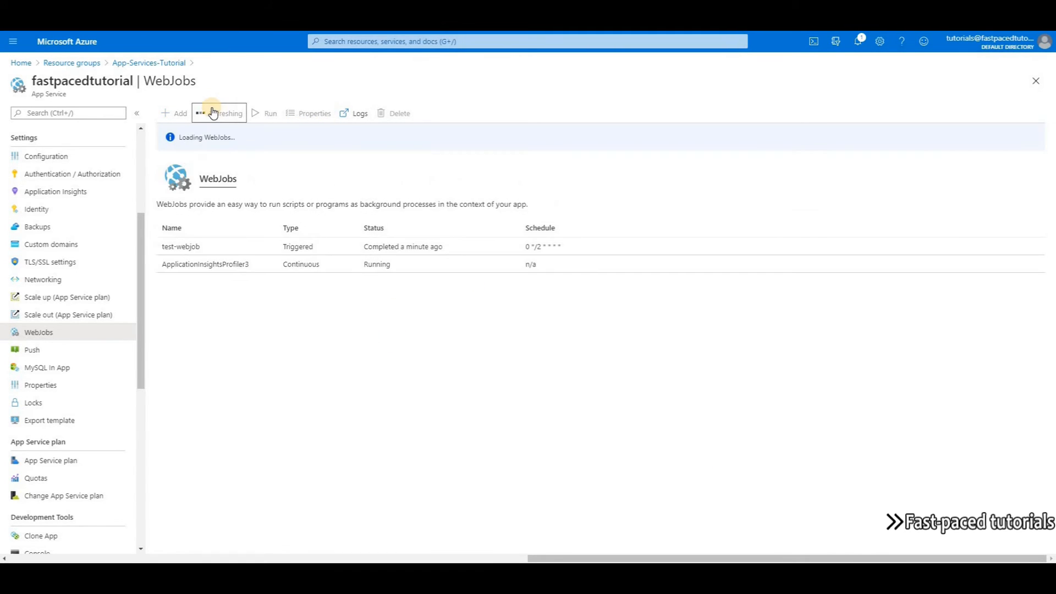
{"action": "left_click", "coordinate": [214, 114]}
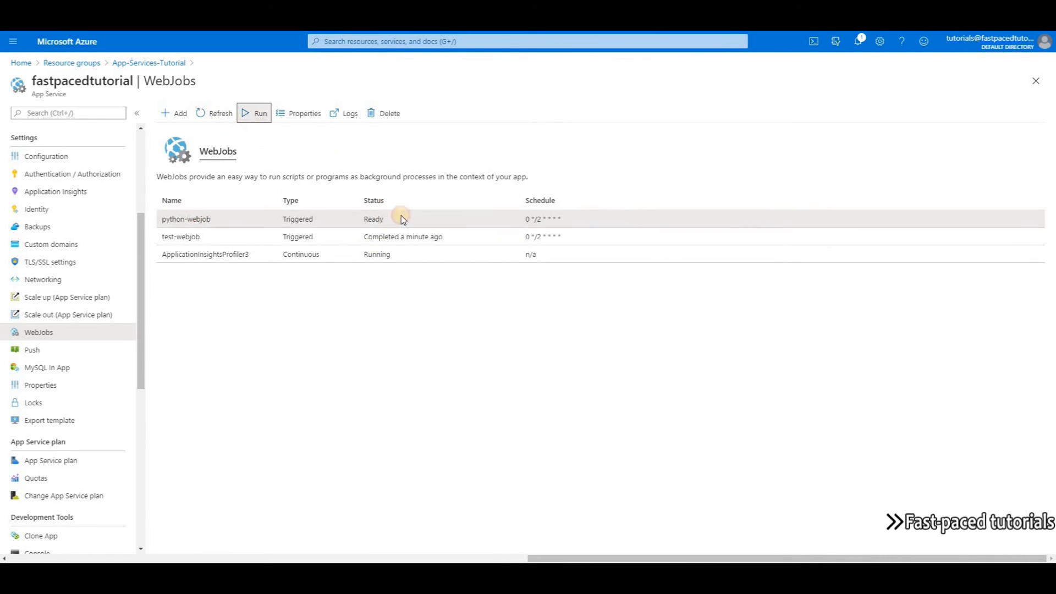
{"action": "left_click", "coordinate": [254, 113]}
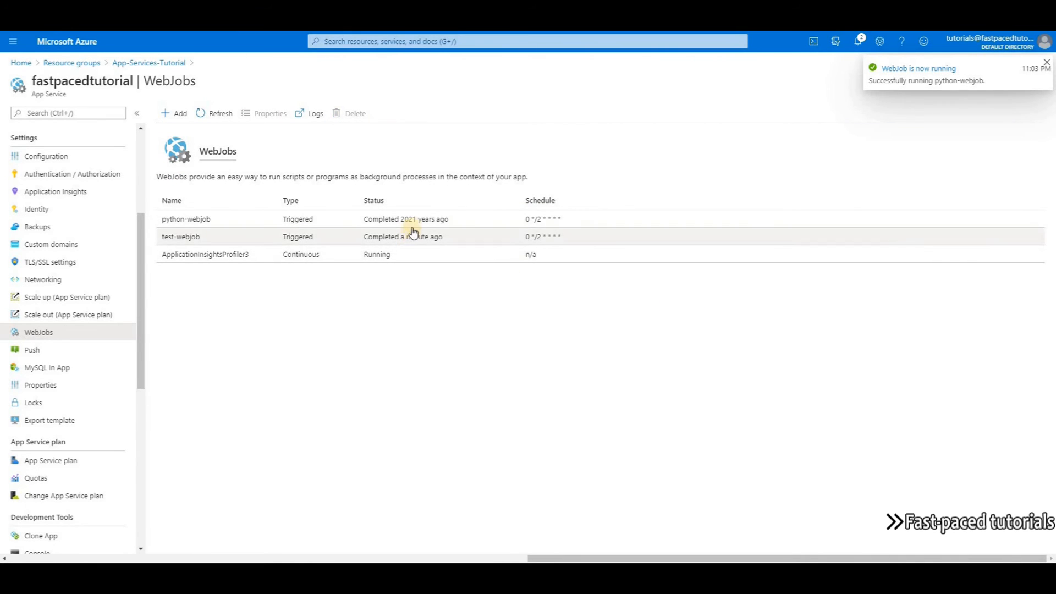
{"action": "left_click", "coordinate": [185, 219]}
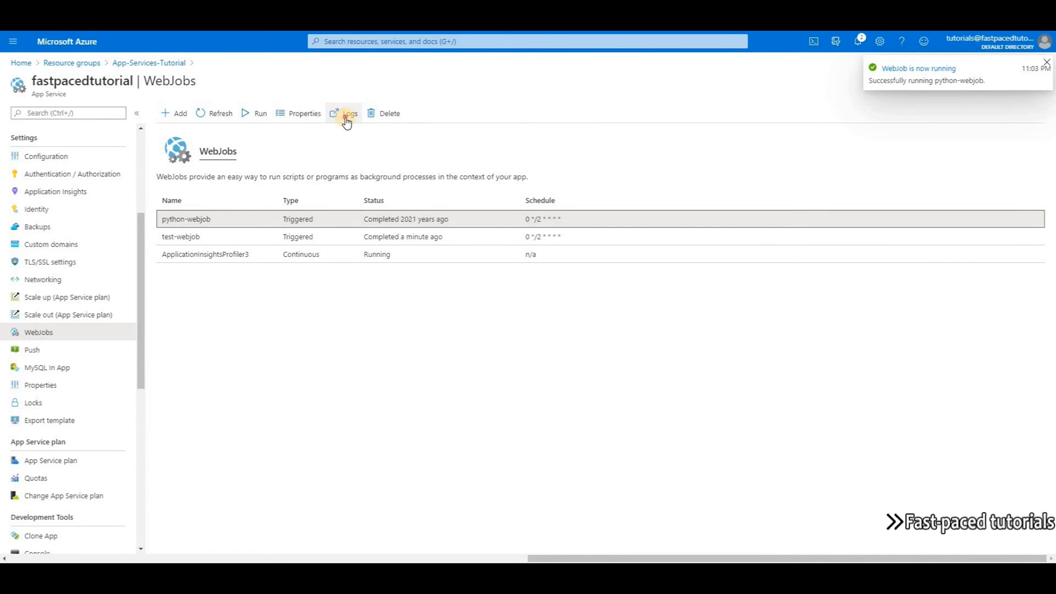
{"action": "left_click", "coordinate": [347, 114]}
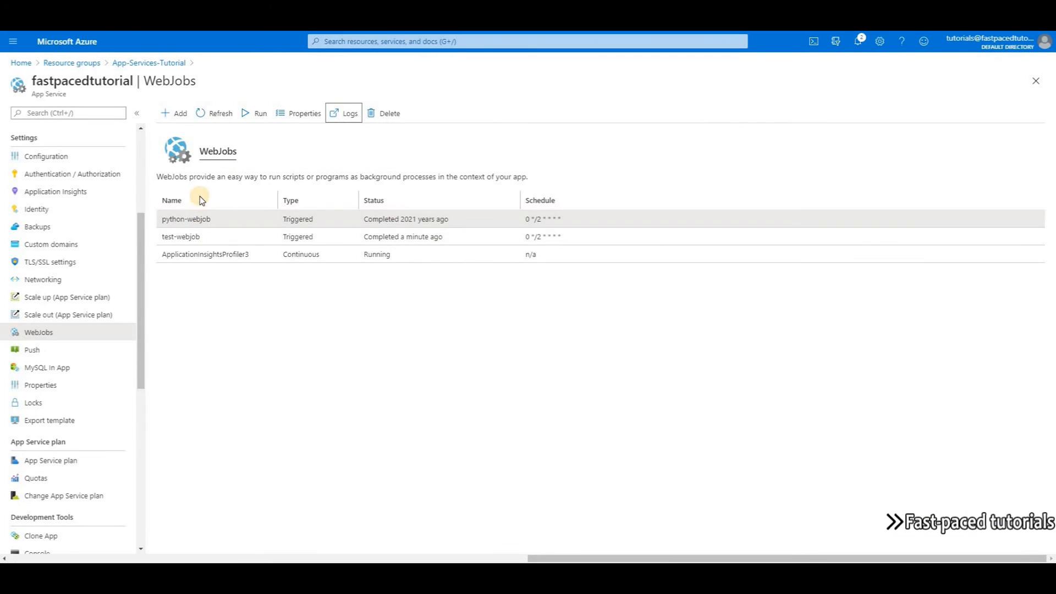
{"action": "mouse_move", "coordinate": [546, 319]}
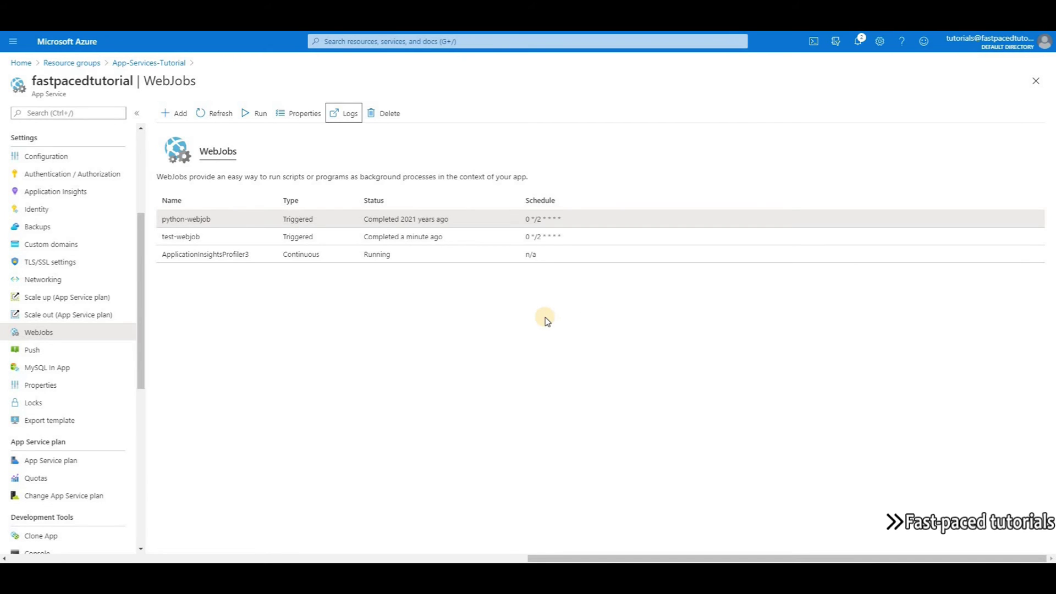
{"action": "mouse_move", "coordinate": [159, 292]}
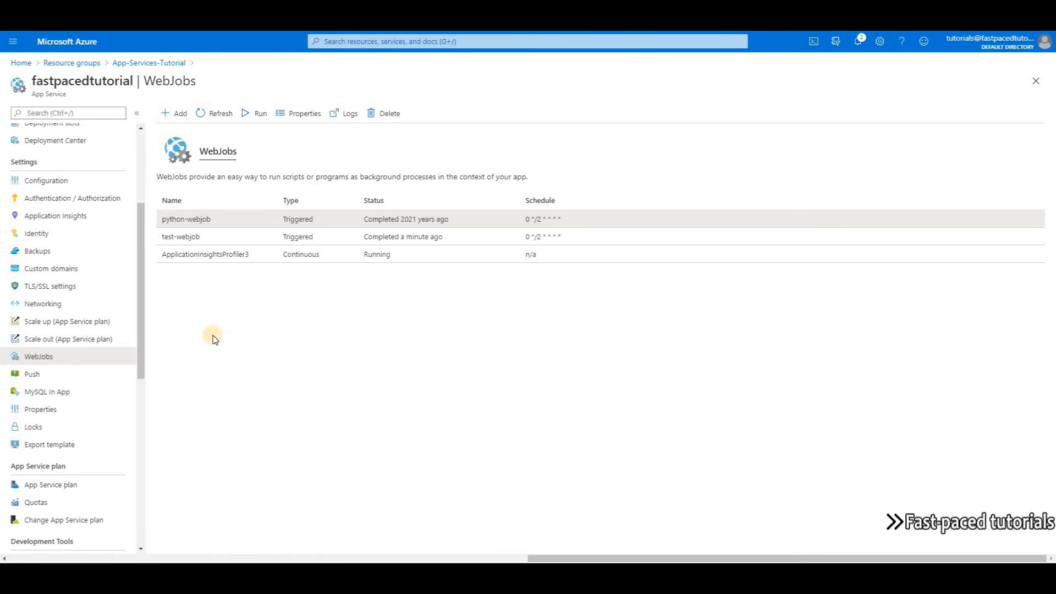
{"action": "mouse_move", "coordinate": [66, 339]}
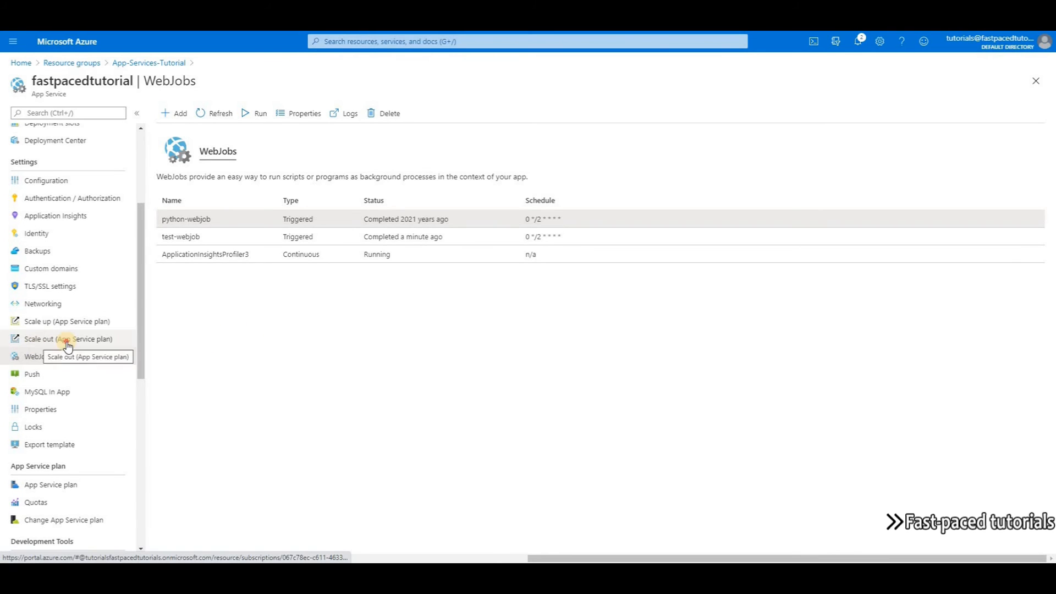
Scale out the App Service plan to an instance count of 3 and save, then return to WebJobs.
{"action": "left_click", "coordinate": [55, 339]}
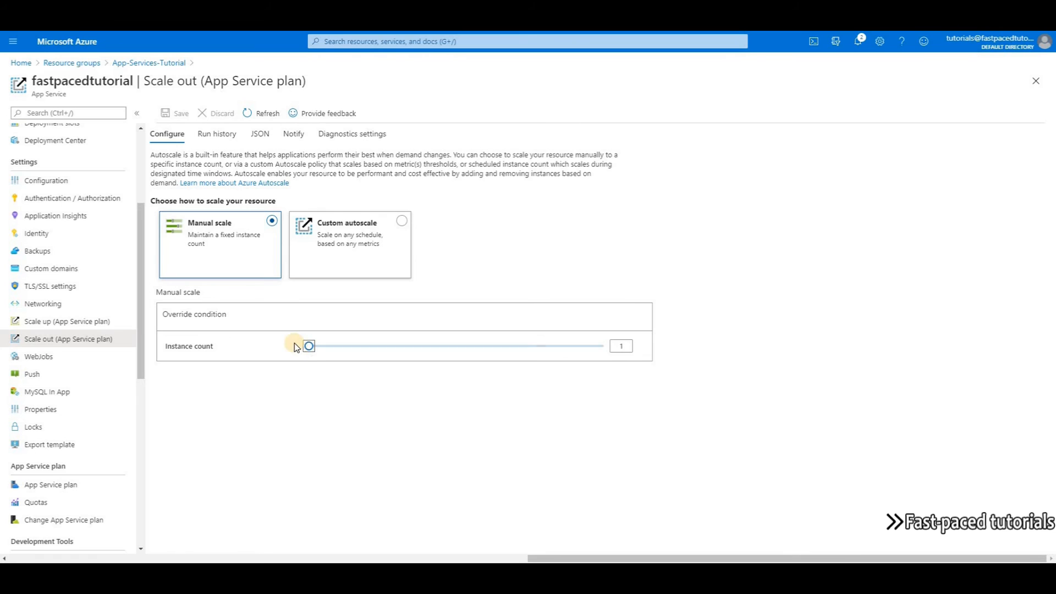
{"action": "left_click_drag", "start_coordinate": [308, 345], "coordinate": [341, 345]}
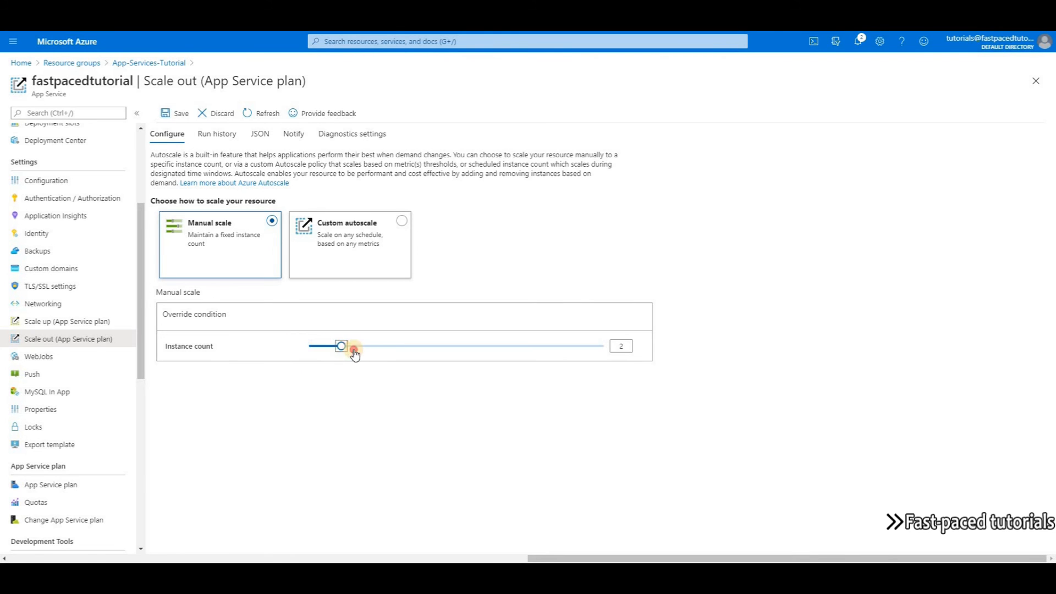
{"action": "left_click_drag", "start_coordinate": [341, 345], "coordinate": [374, 345]}
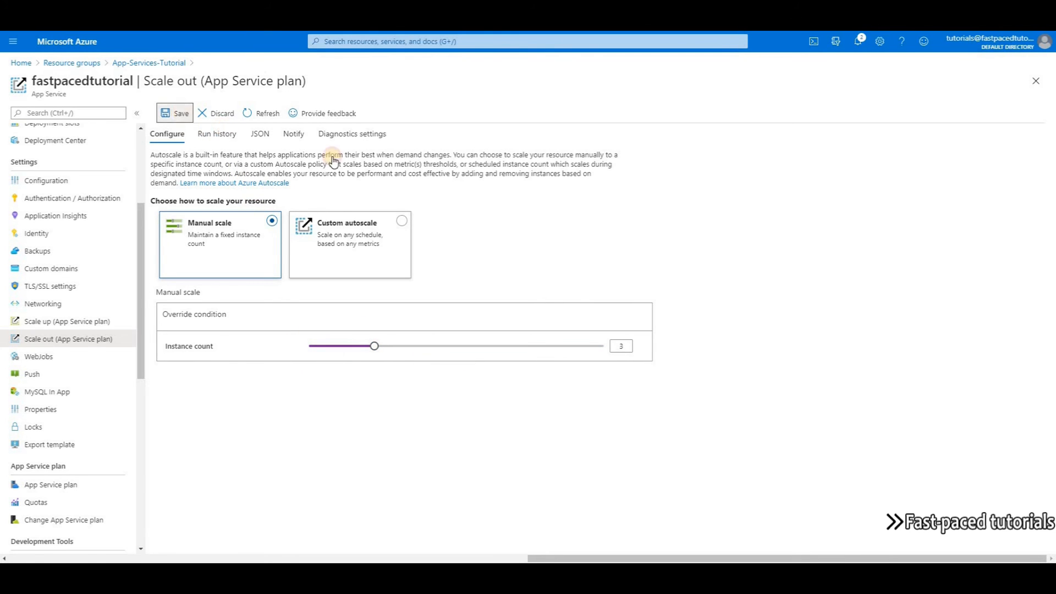
{"action": "left_click", "coordinate": [175, 112]}
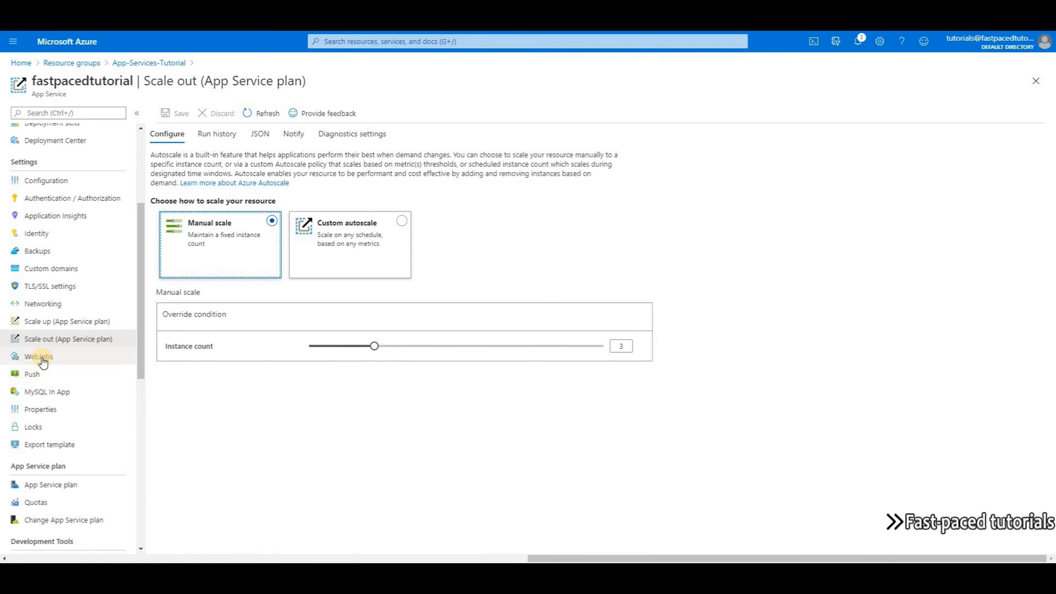
{"action": "left_click", "coordinate": [38, 356]}
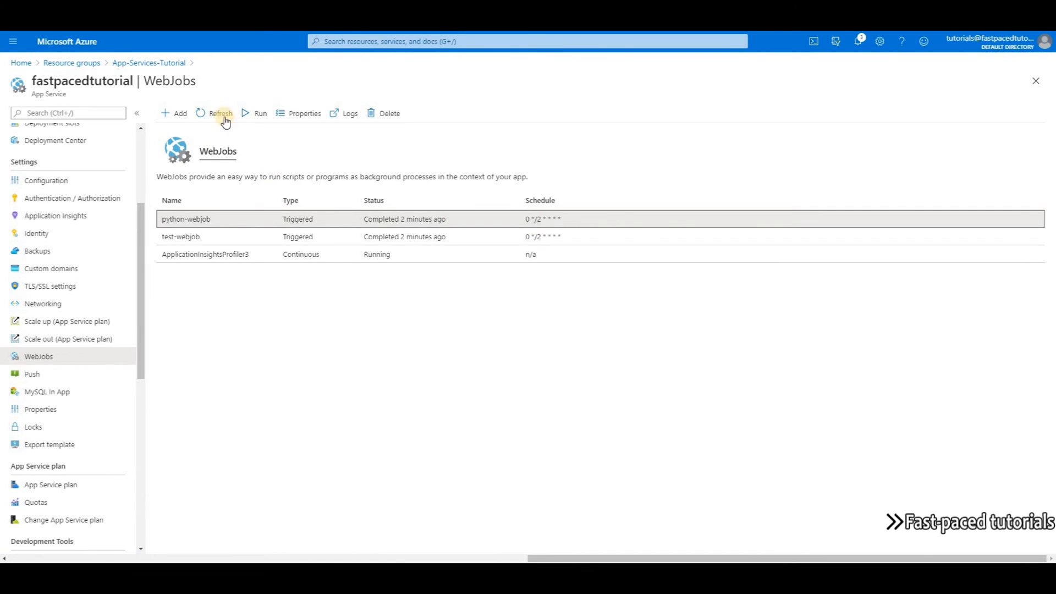
Delete python-webjob and test-webjob, leaving only ApplicationInsightsProfiler3 in the list.
{"action": "left_click", "coordinate": [390, 114]}
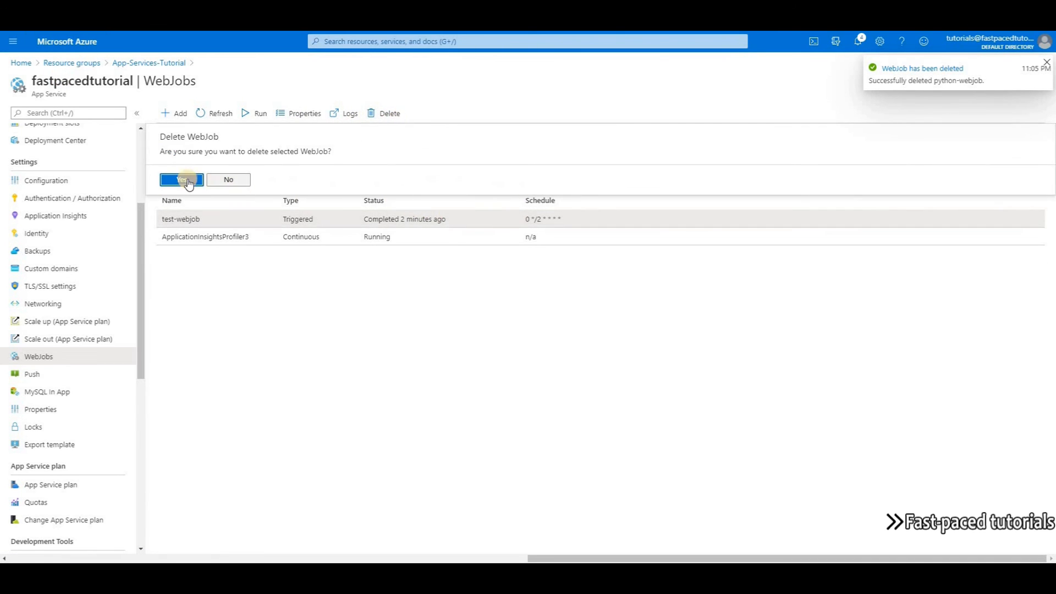
{"action": "left_click", "coordinate": [180, 179]}
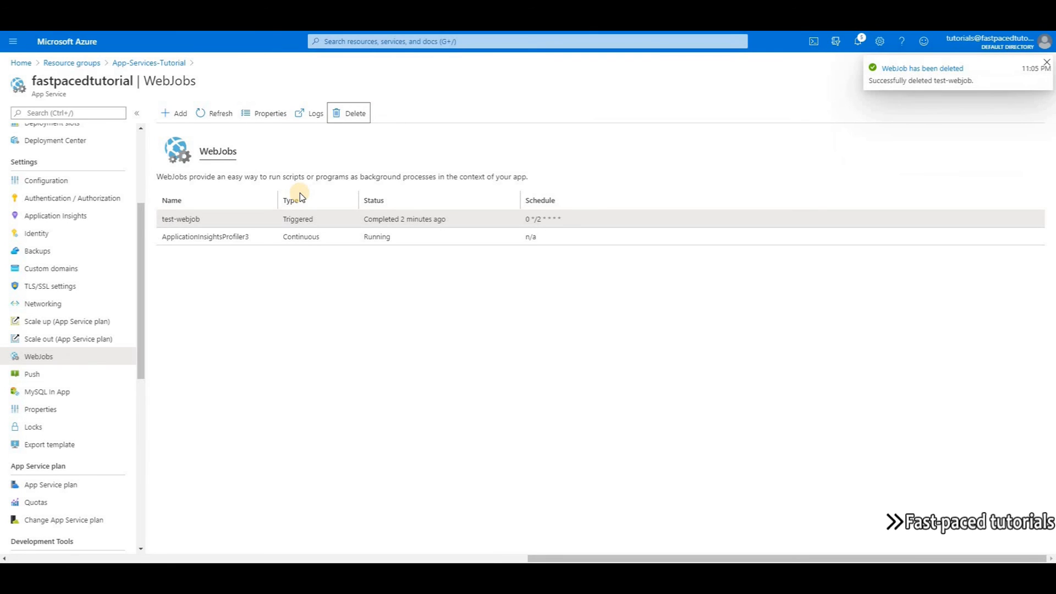
{"action": "mouse_move", "coordinate": [337, 203]}
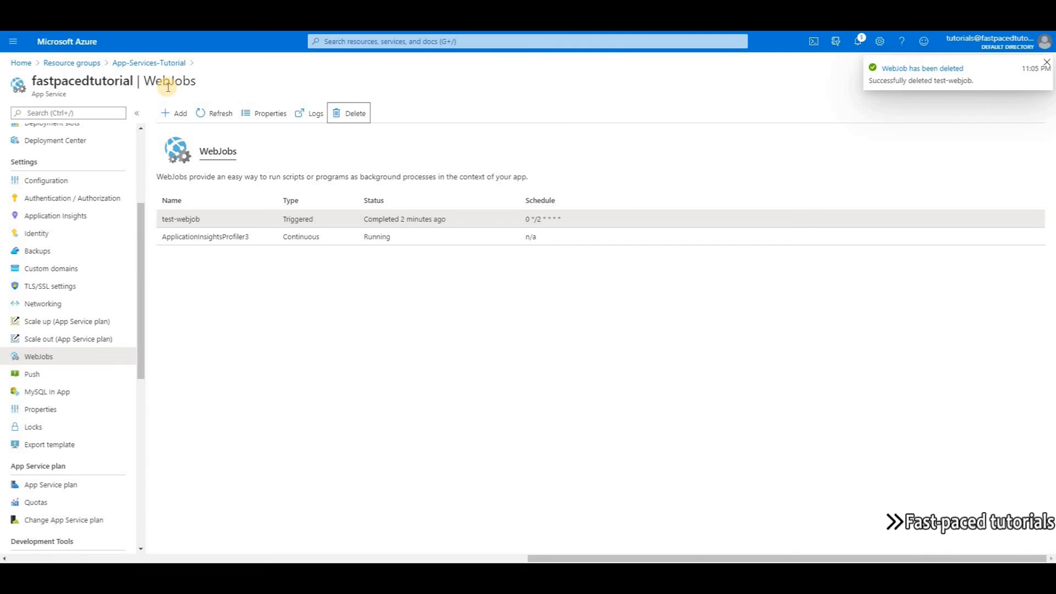
{"action": "left_click", "coordinate": [216, 113]}
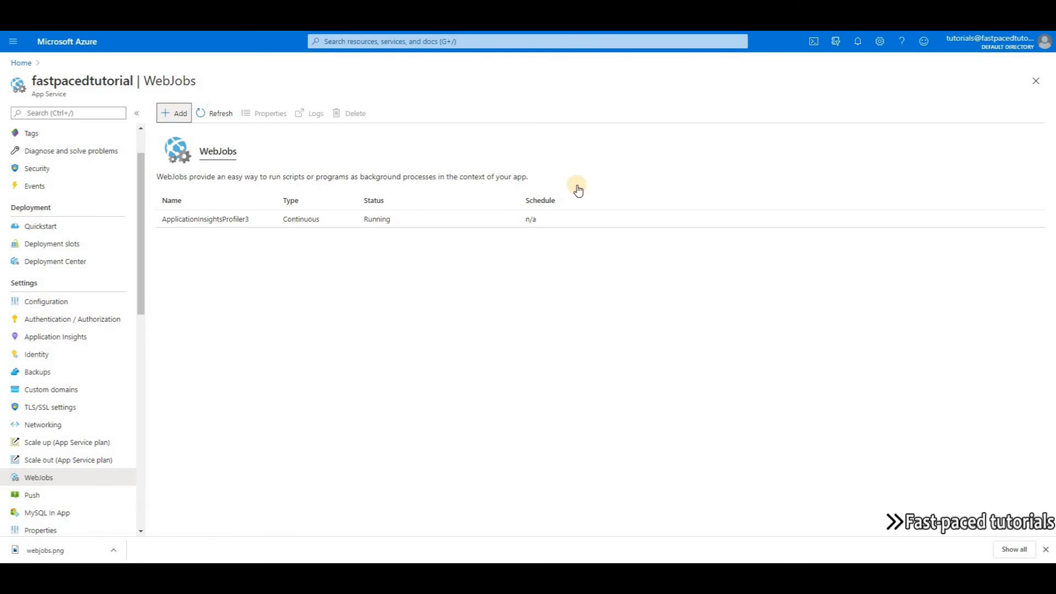
{"action": "left_click", "coordinate": [174, 113]}
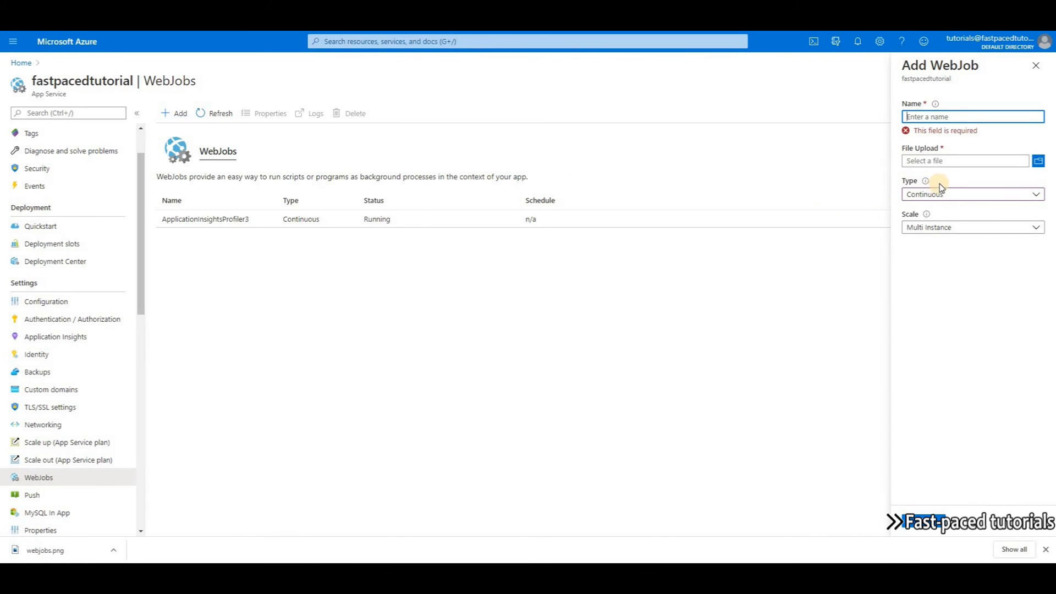
{"action": "mouse_move", "coordinate": [973, 209]}
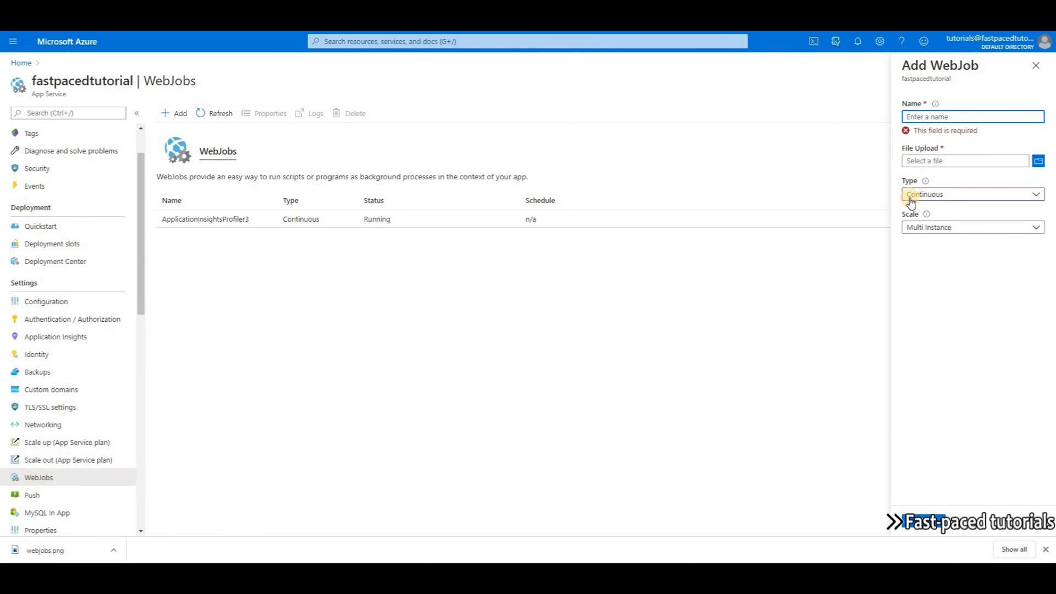
{"action": "left_click", "coordinate": [972, 194]}
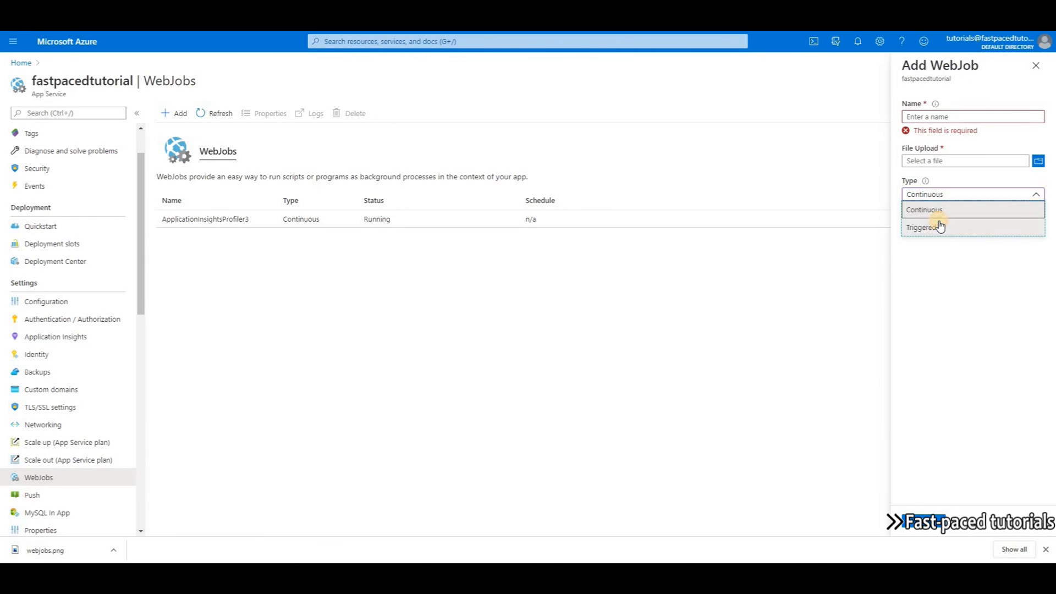
{"action": "left_click", "coordinate": [925, 227]}
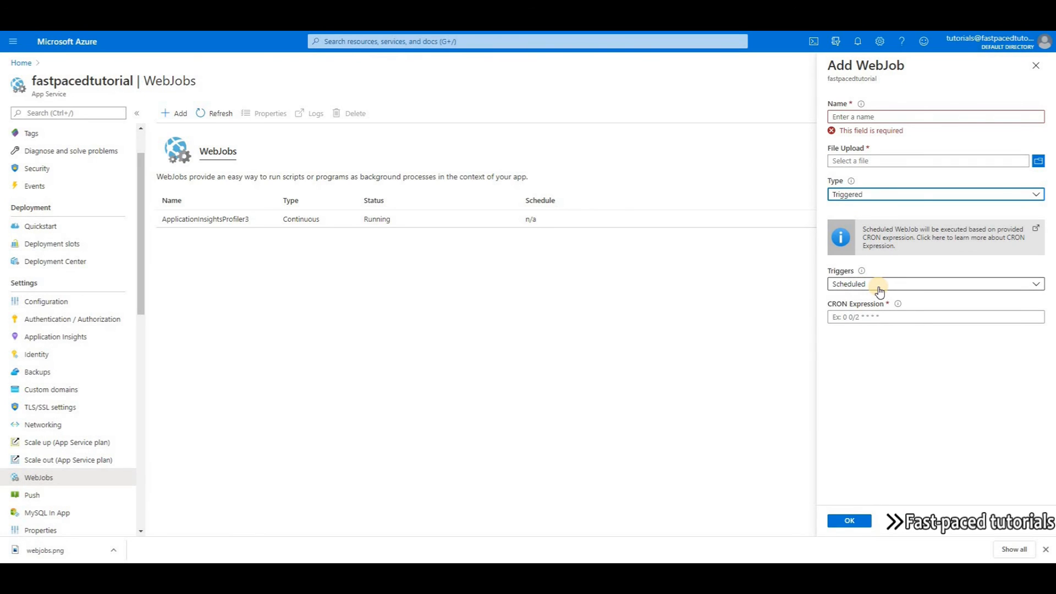
{"action": "left_click", "coordinate": [935, 193]}
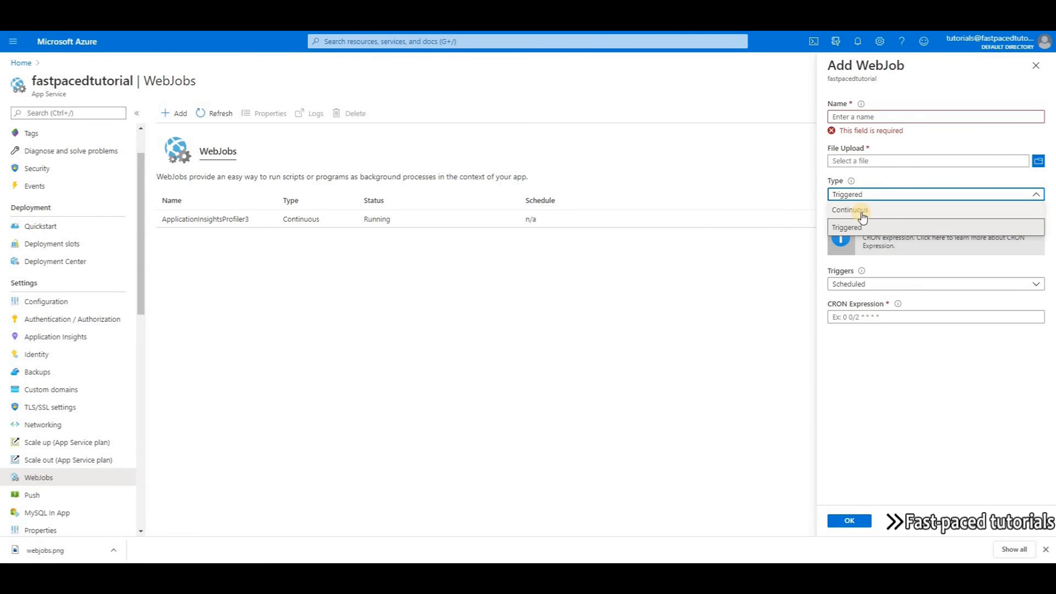
{"action": "left_click", "coordinate": [849, 209]}
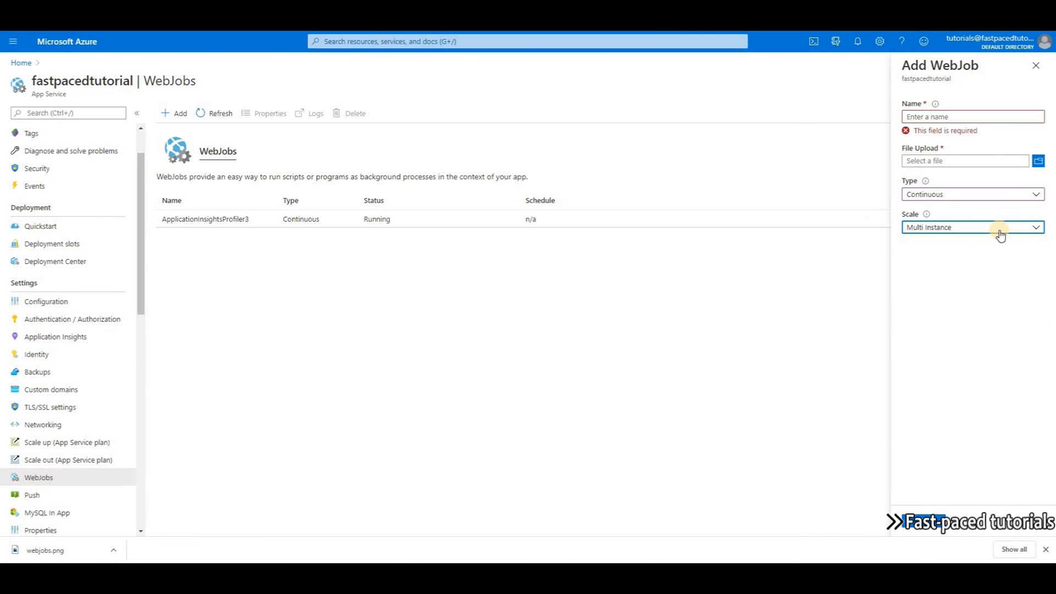
{"action": "left_click", "coordinate": [972, 226]}
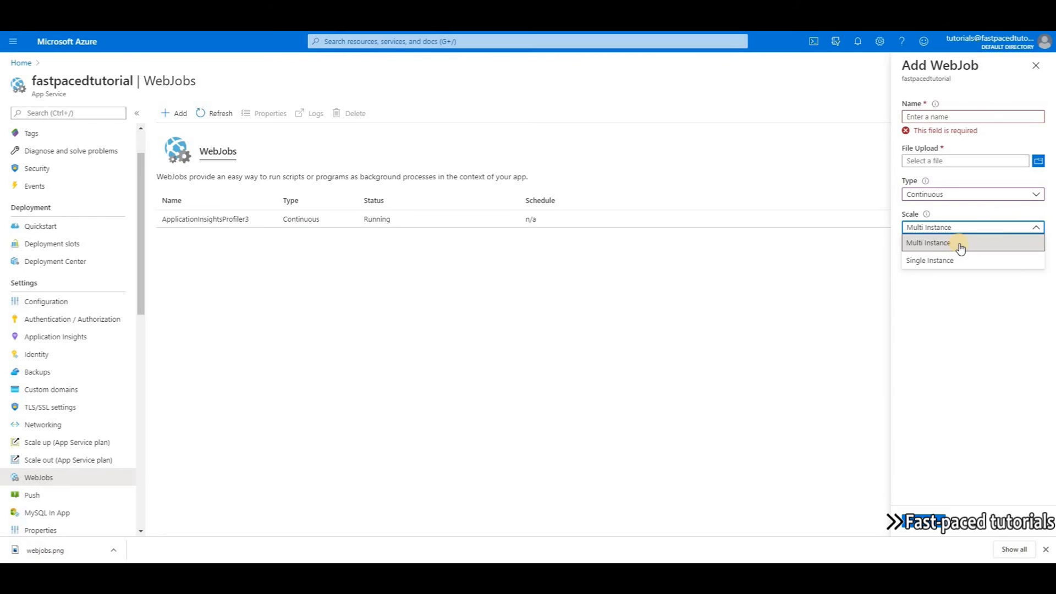
{"action": "mouse_move", "coordinate": [958, 270]}
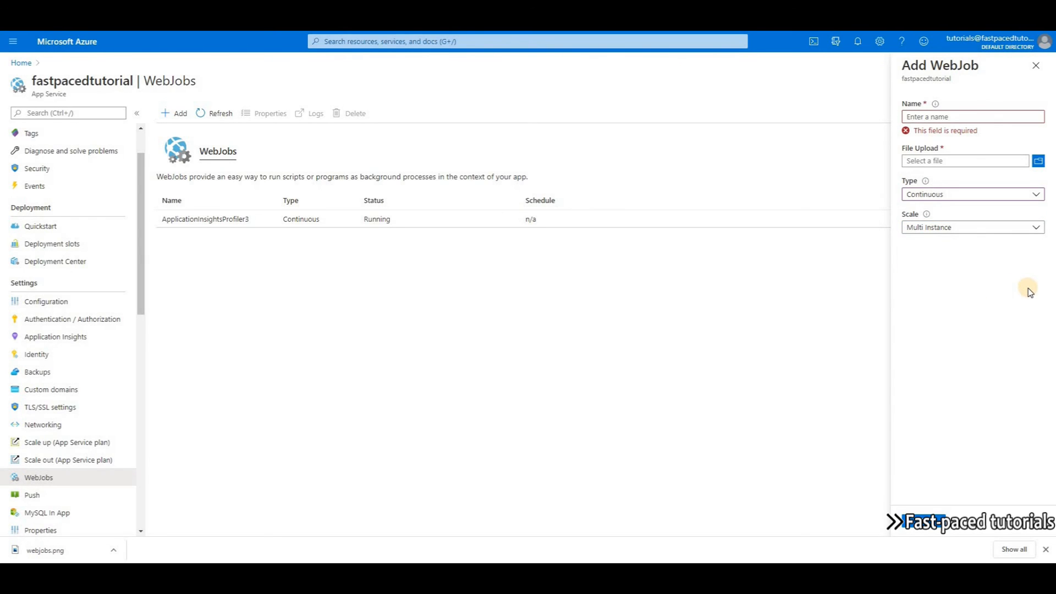
{"action": "left_click", "coordinate": [1035, 66]}
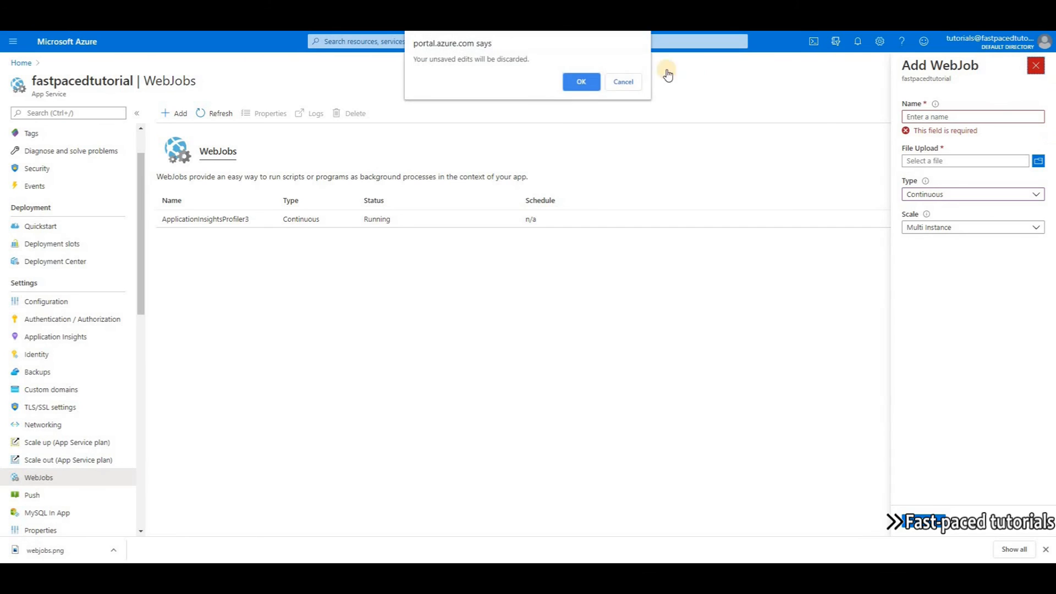
{"action": "left_click", "coordinate": [580, 81]}
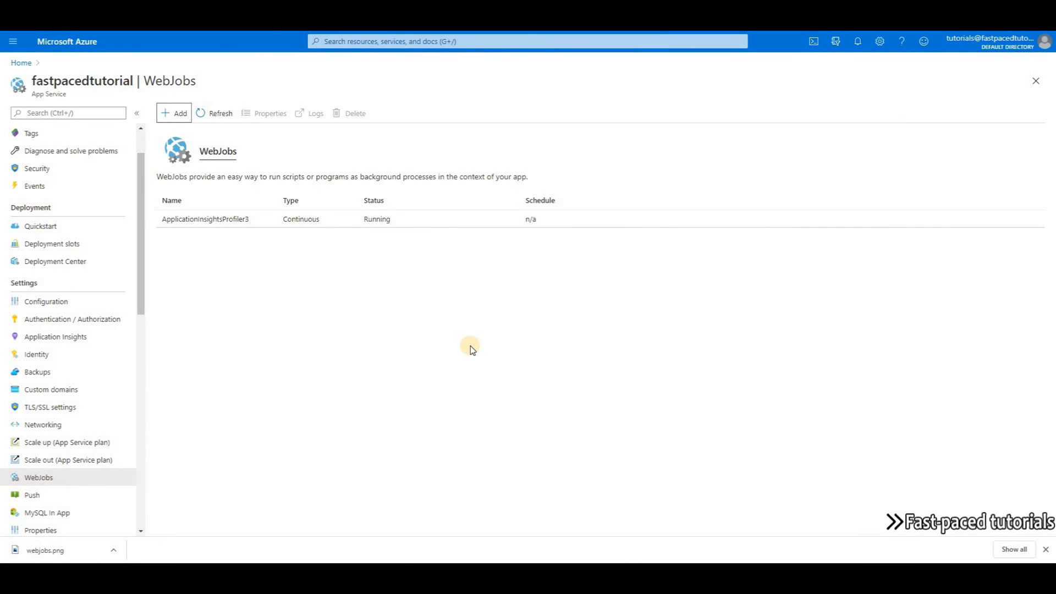